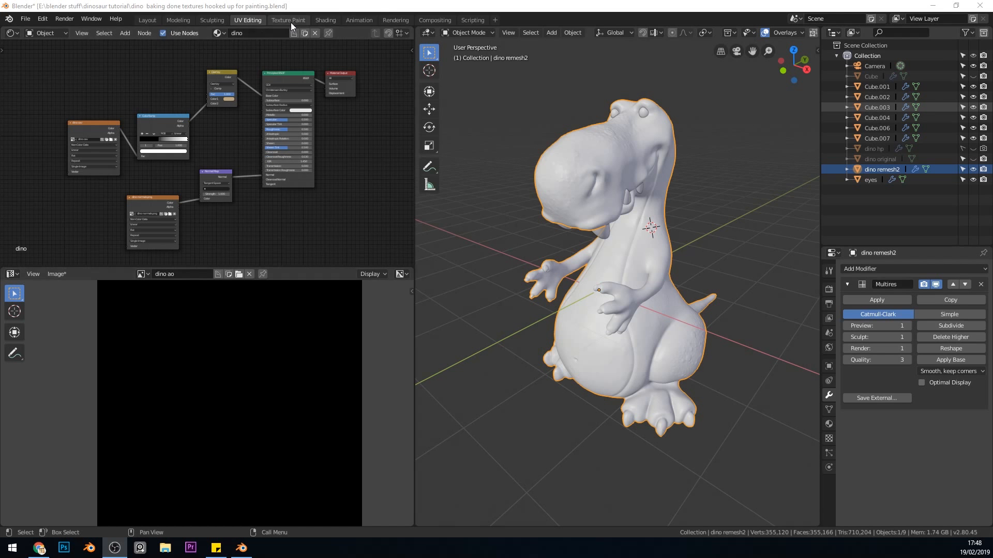
{"action": "mouse_move", "coordinate": [288, 20]}
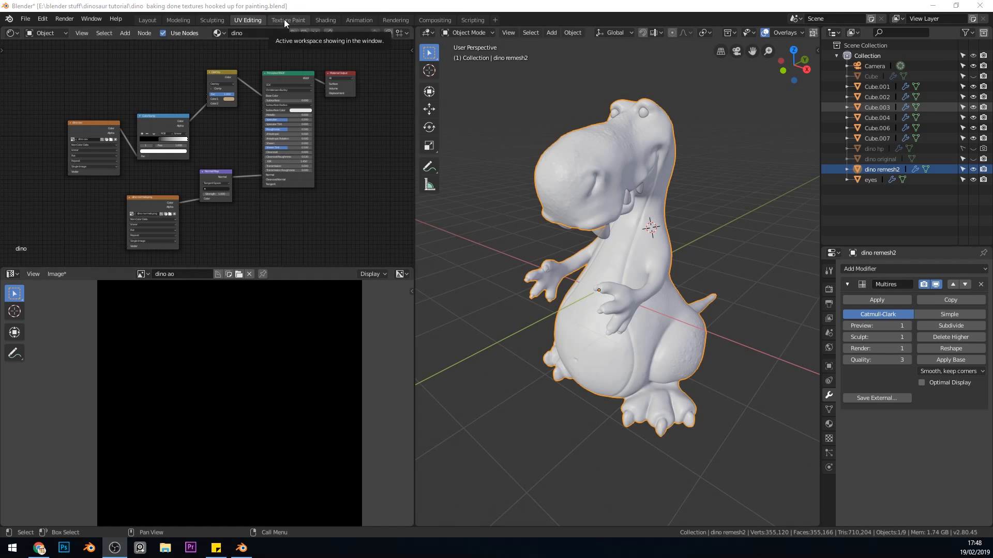
Switch to the Texture Paint workspace showing the dino with its normals texture.
{"action": "left_click", "coordinate": [287, 20]}
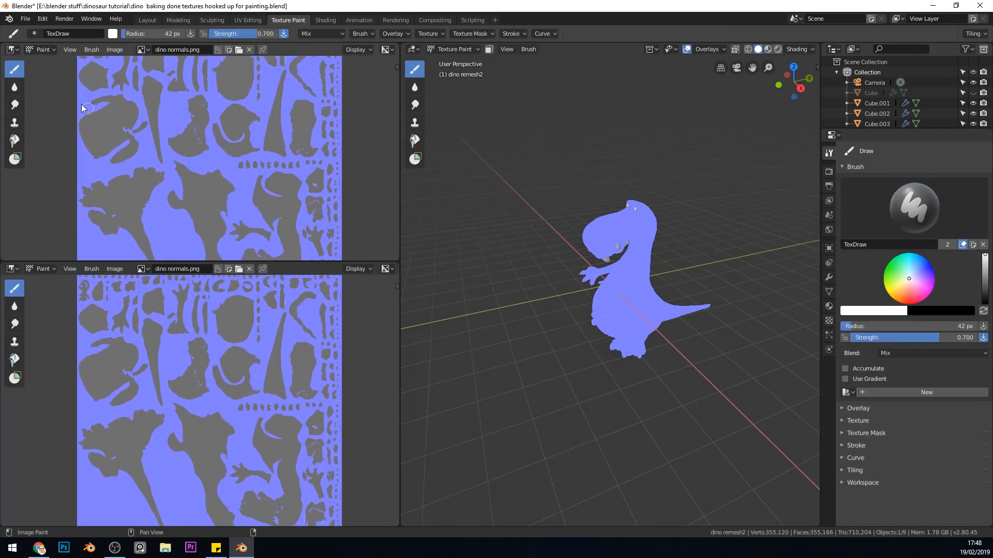
Turn the top-left area into a Shader Editor showing the dino material's nodes.
{"action": "left_click", "coordinate": [11, 50]}
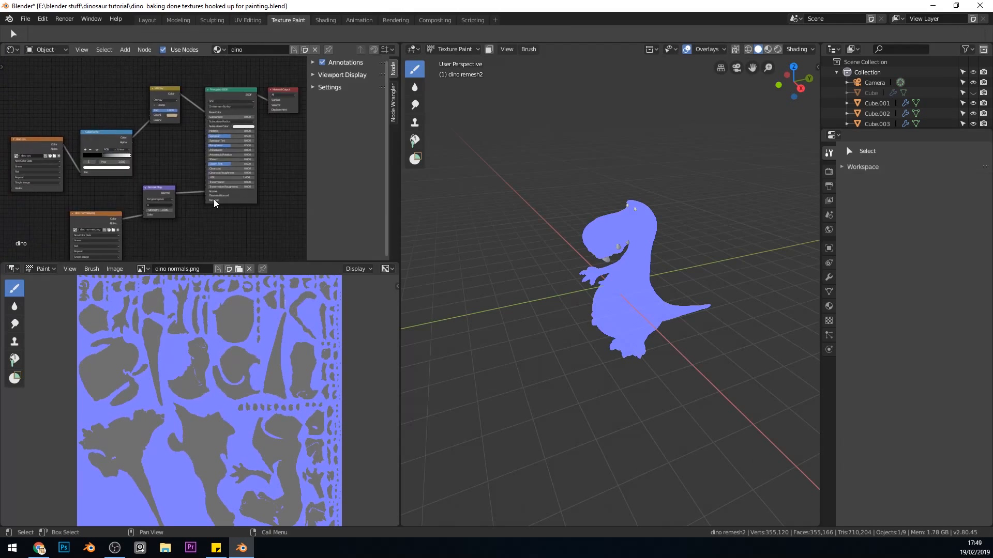
{"action": "mouse_move", "coordinate": [141, 269]}
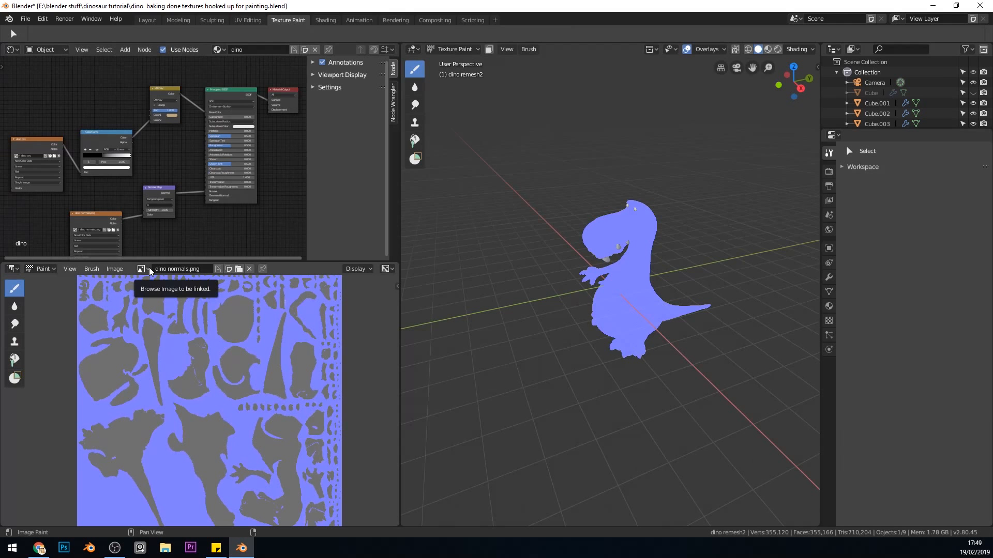
{"action": "mouse_move", "coordinate": [244, 137]}
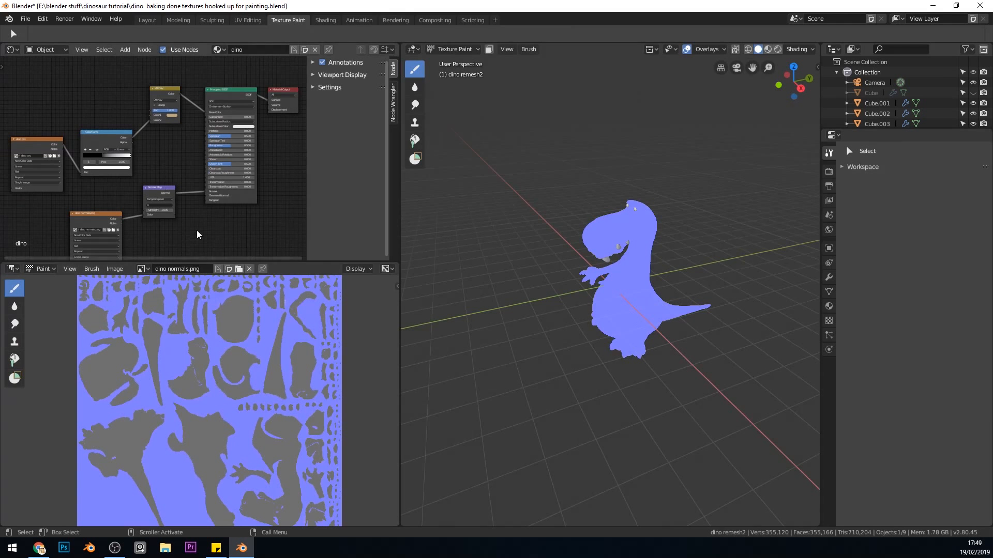
{"action": "mouse_move", "coordinate": [229, 271]}
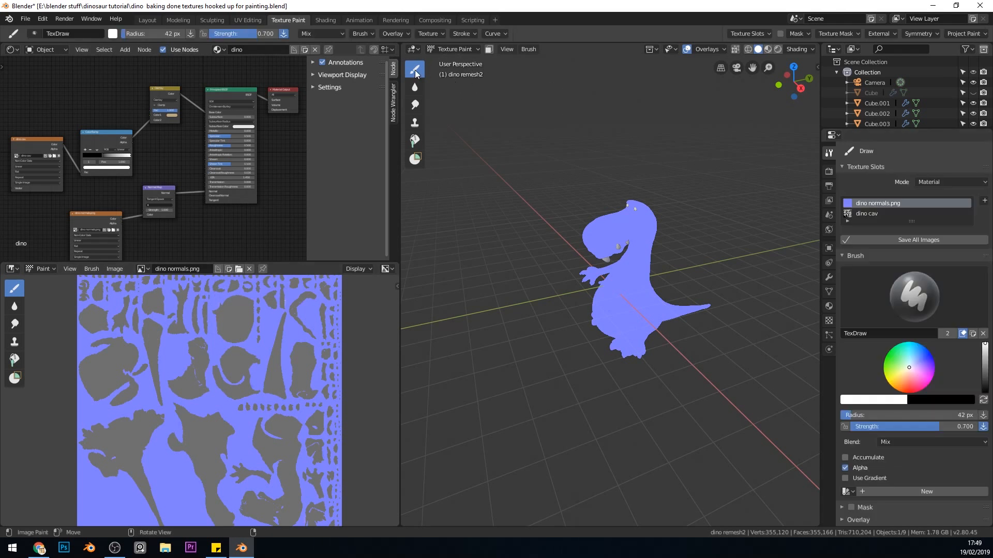
{"action": "mouse_move", "coordinate": [846, 212]}
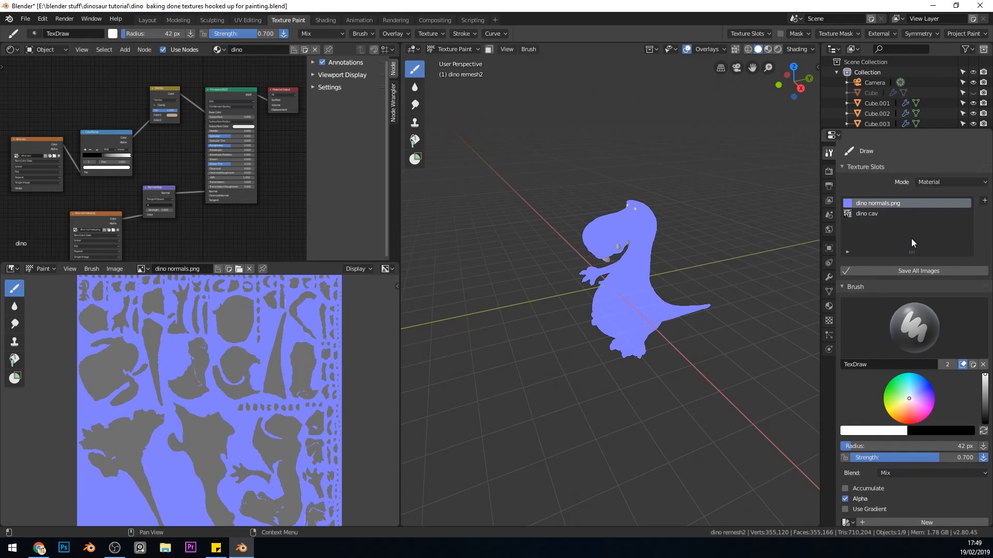
{"action": "mouse_move", "coordinate": [879, 217]}
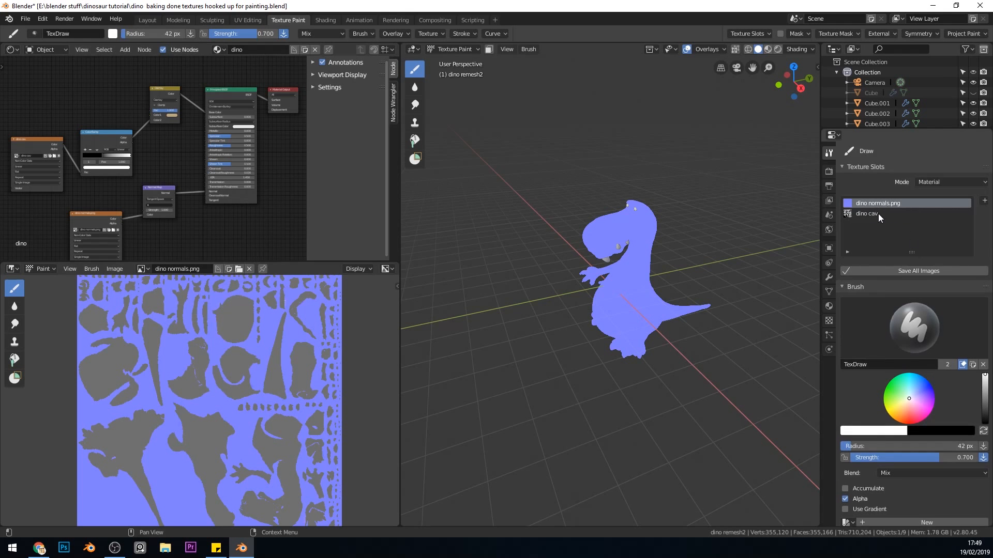
Configure a 'dino Base Color' paint slot: 2048×2048, green fill, alpha unchecked.
{"action": "left_click", "coordinate": [982, 203]}
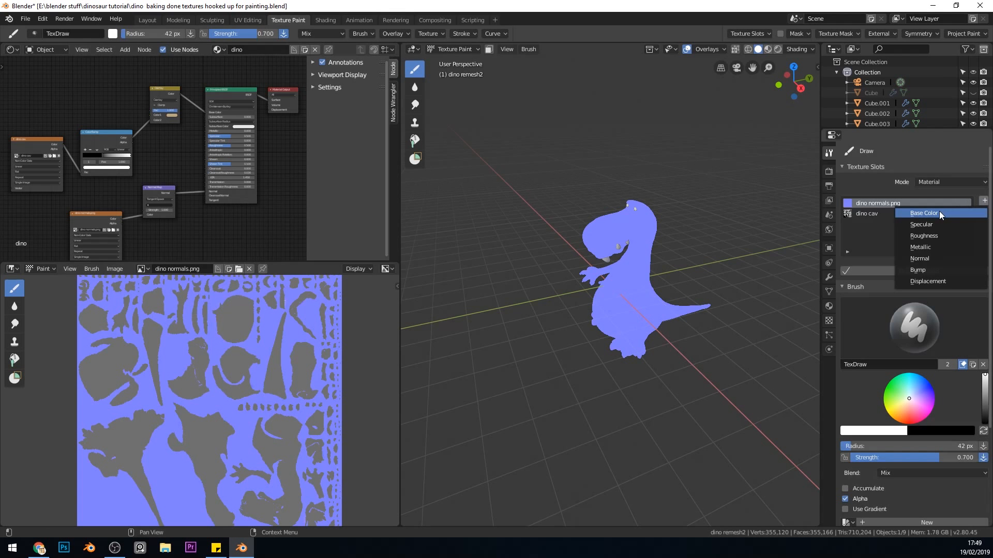
{"action": "left_click", "coordinate": [924, 213]}
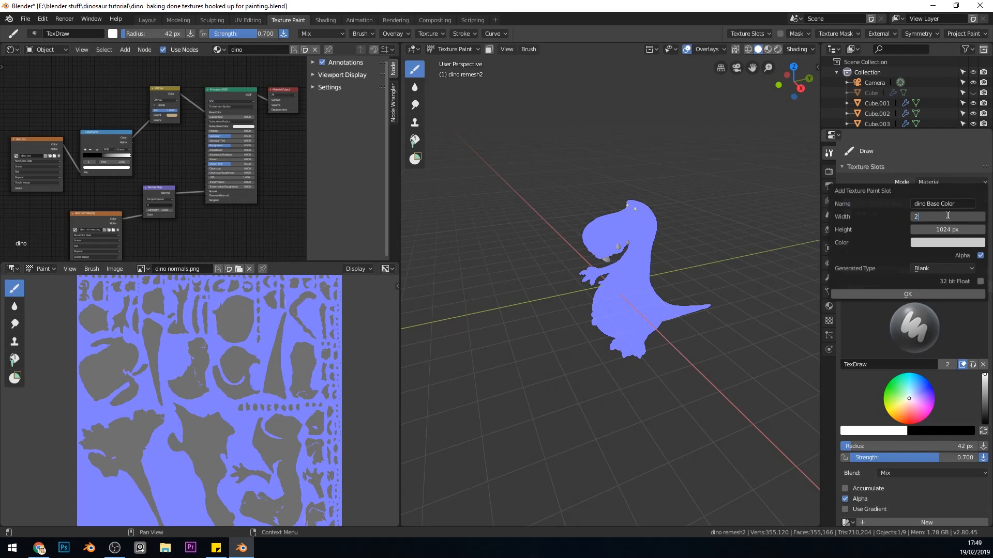
{"action": "type", "text": "2048"}
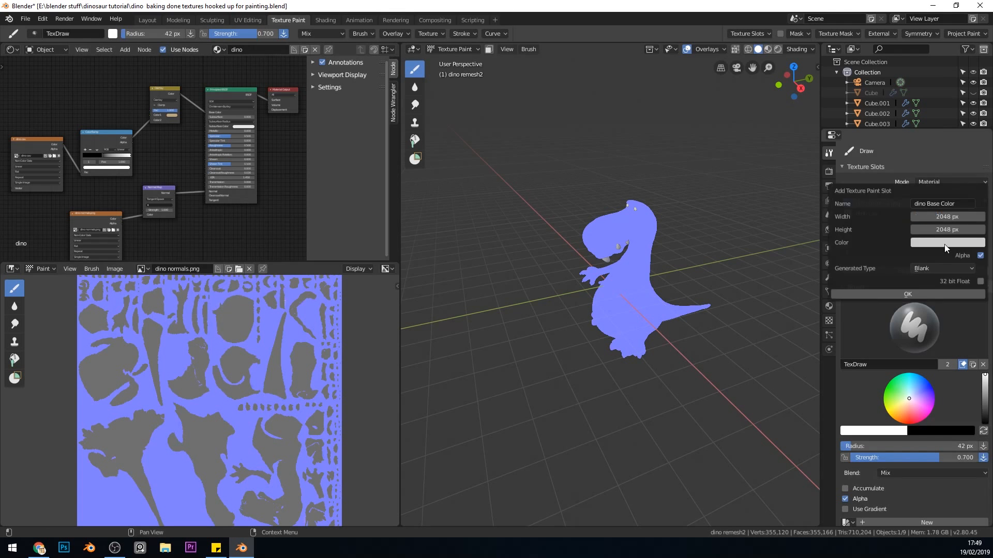
{"action": "left_click", "coordinate": [946, 242]}
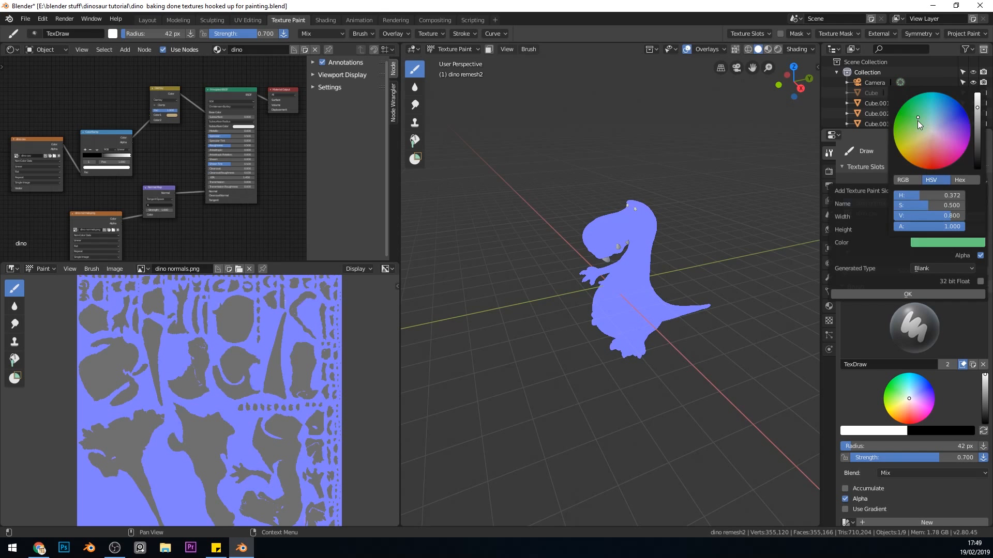
{"action": "left_click", "coordinate": [912, 123]}
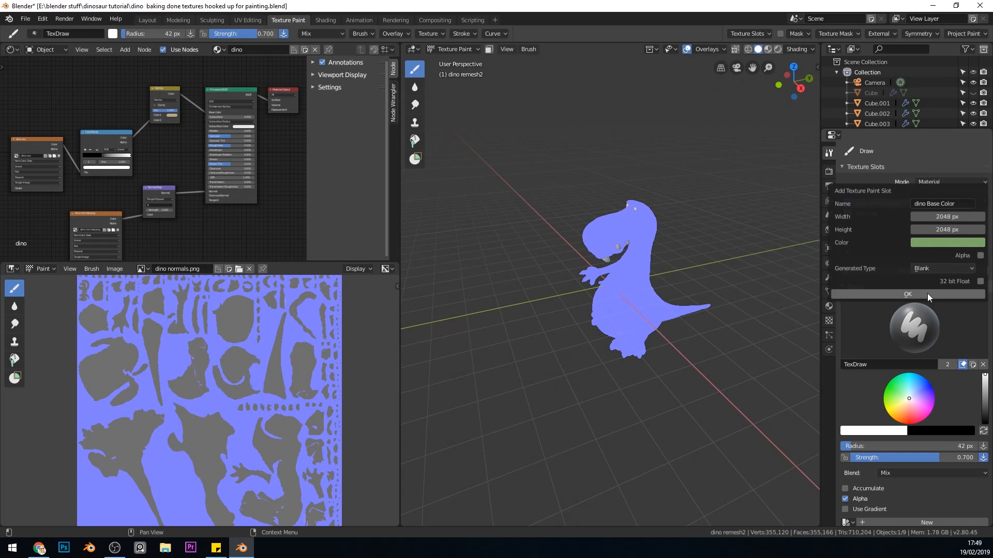
Confirm the green Base Color texture and reposition its new Image Texture node.
{"action": "left_click", "coordinate": [906, 294]}
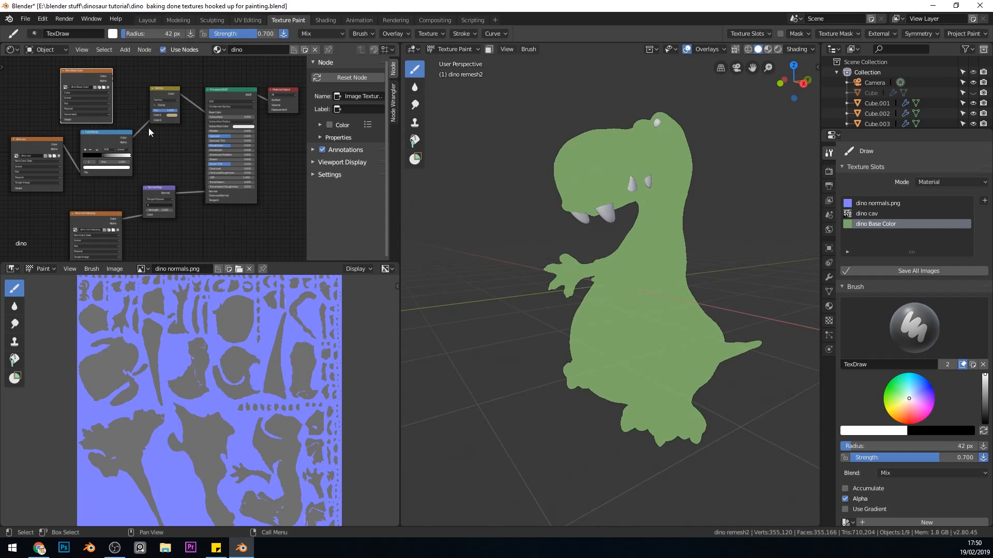
{"action": "left_click_drag", "start_coordinate": [85, 73], "coordinate": [96, 63]}
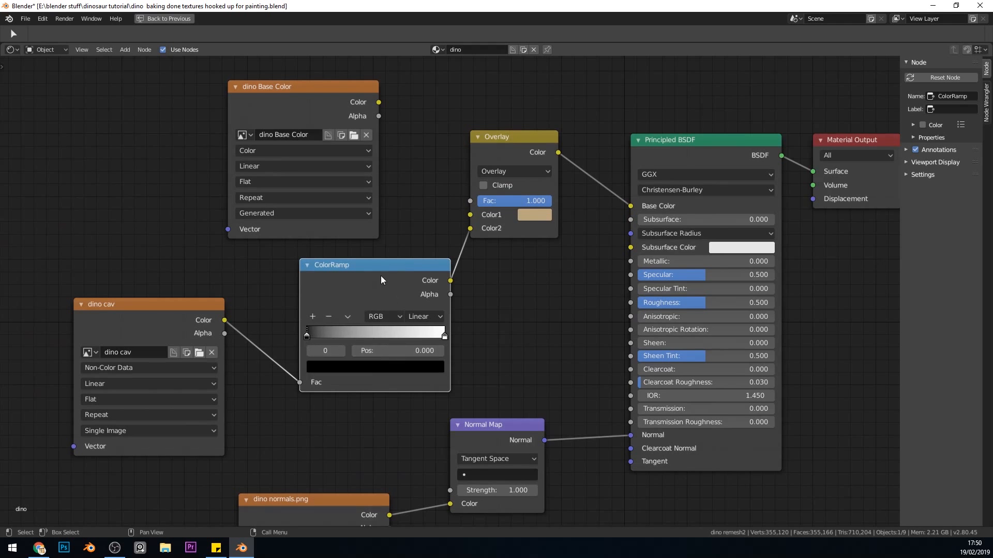
Shift the ColorRamp node left and reselect Overlay as the mix blend type.
{"action": "left_click_drag", "start_coordinate": [380, 280], "coordinate": [364, 280]}
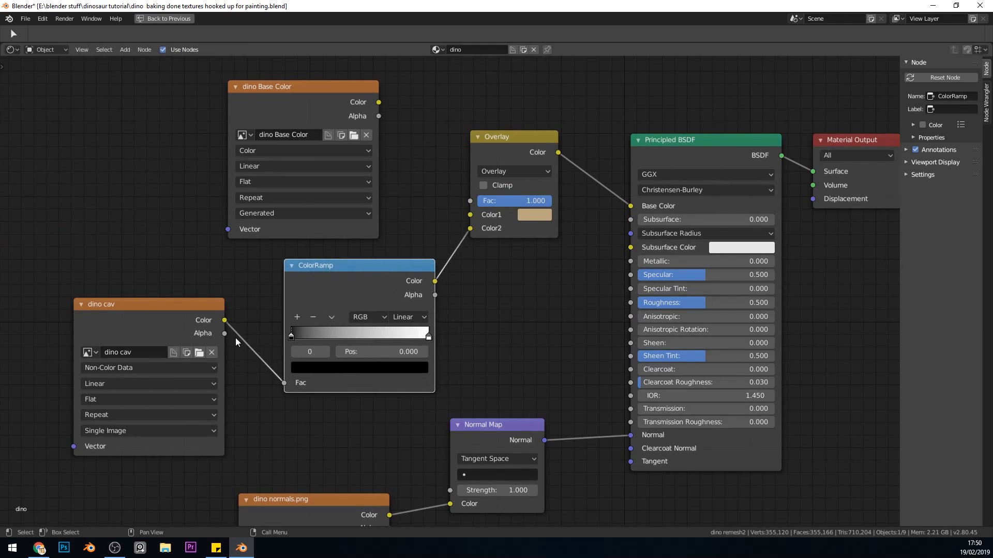
{"action": "mouse_move", "coordinate": [510, 236]}
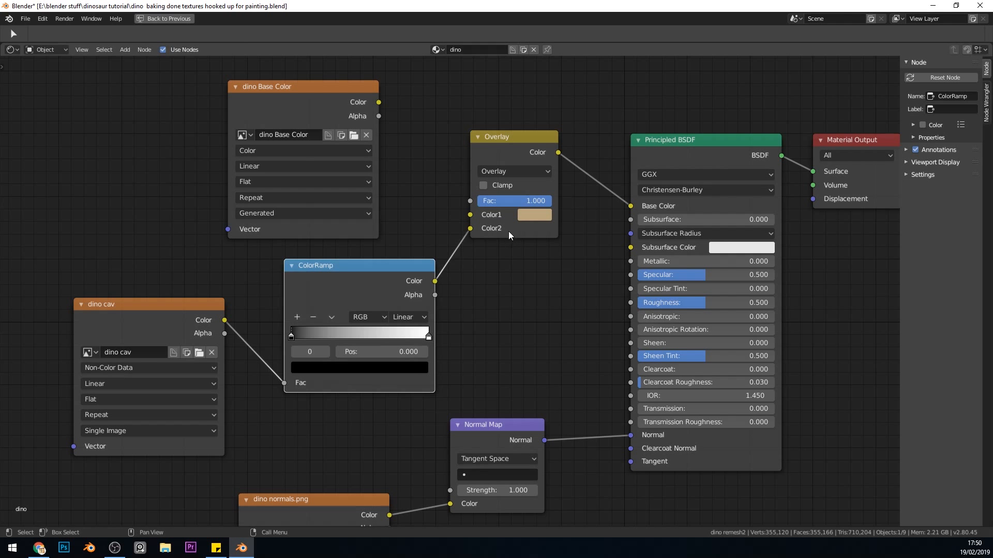
{"action": "mouse_move", "coordinate": [510, 209]}
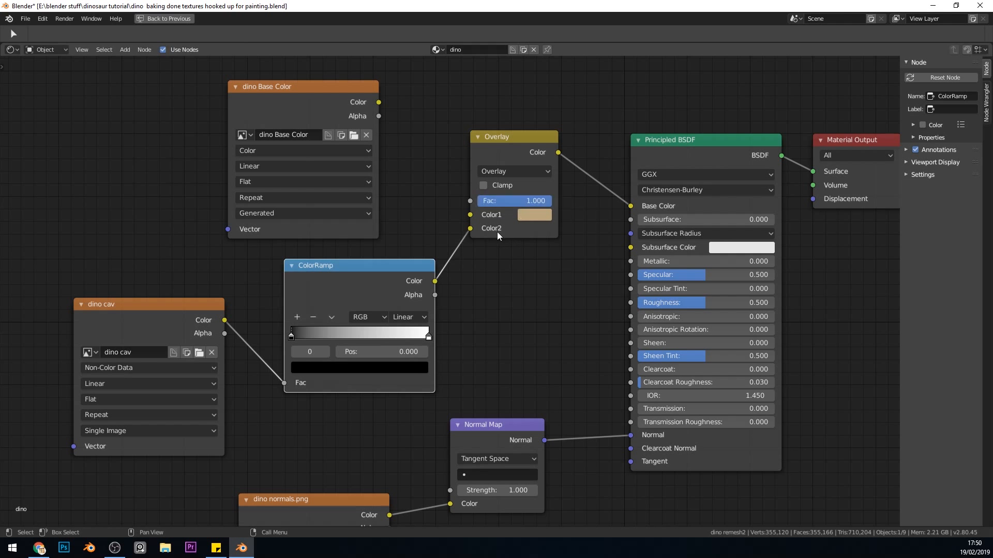
{"action": "left_click", "coordinate": [514, 171]}
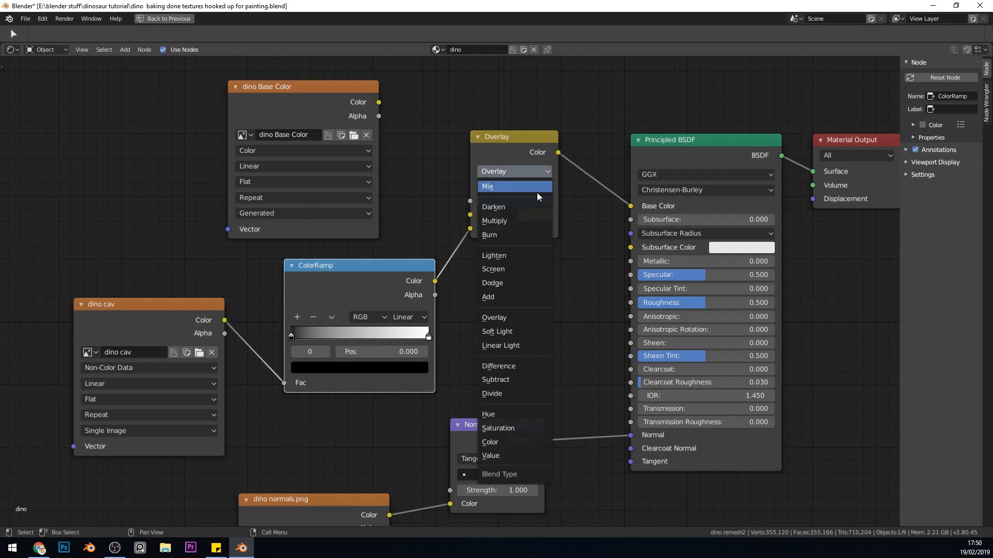
{"action": "left_click", "coordinate": [488, 186]}
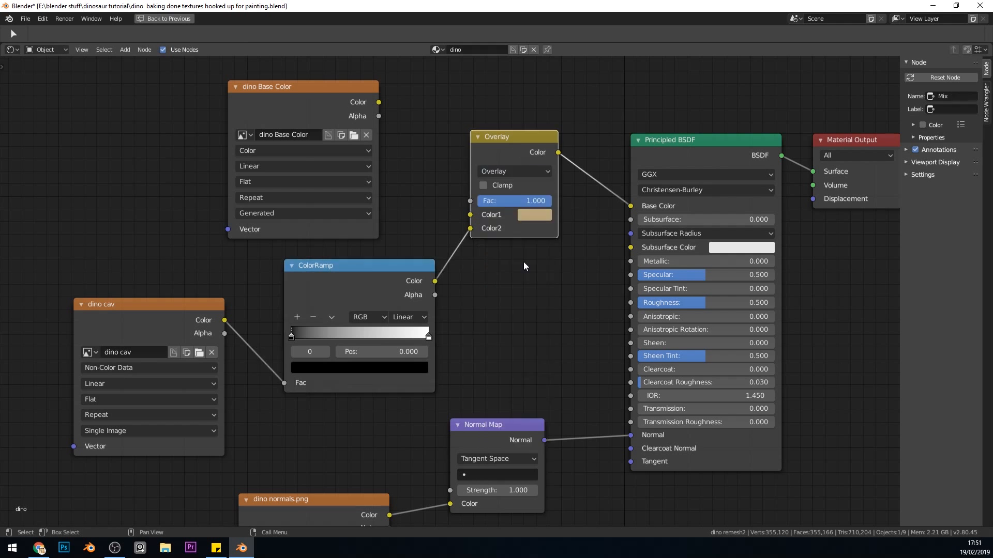
{"action": "mouse_move", "coordinate": [547, 224]}
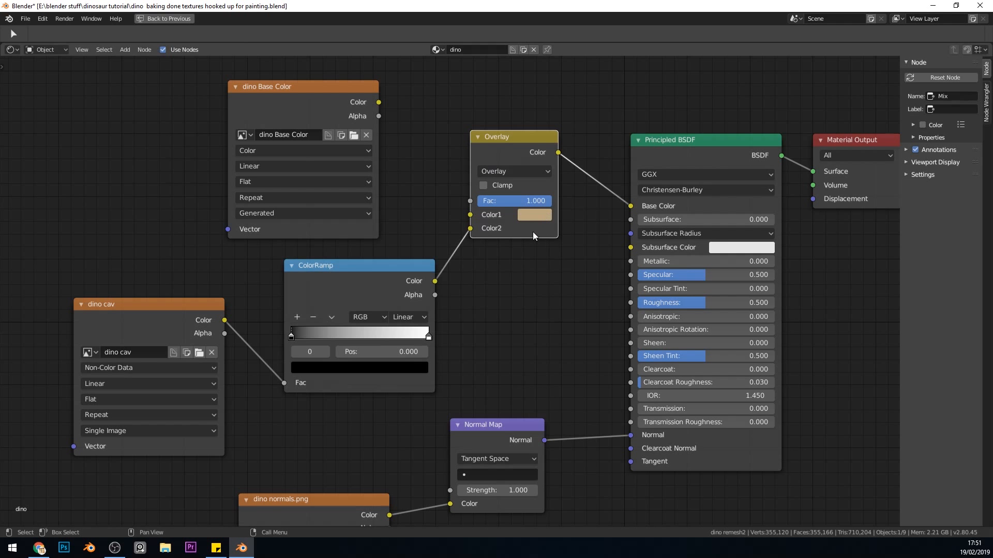
{"action": "mouse_move", "coordinate": [318, 112]}
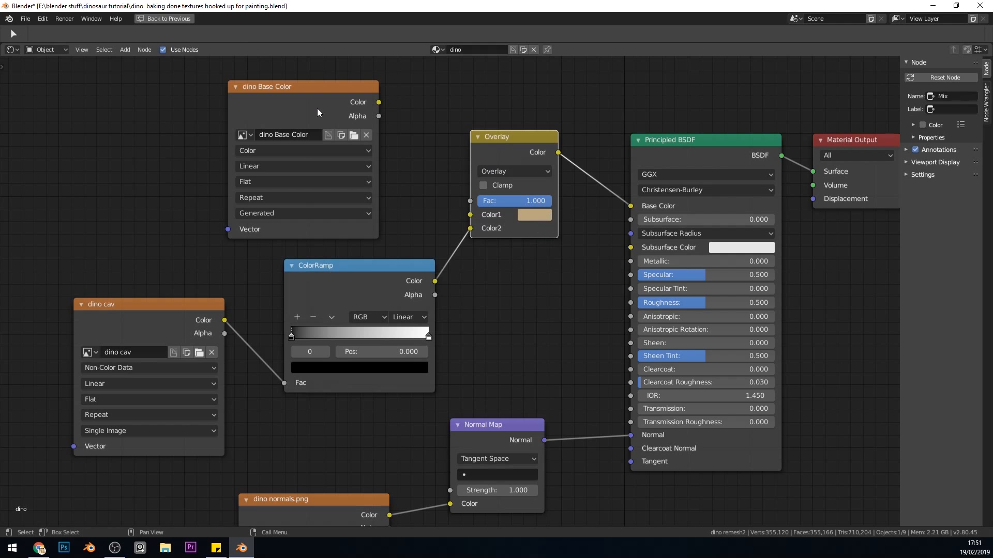
{"action": "mouse_move", "coordinate": [145, 431]}
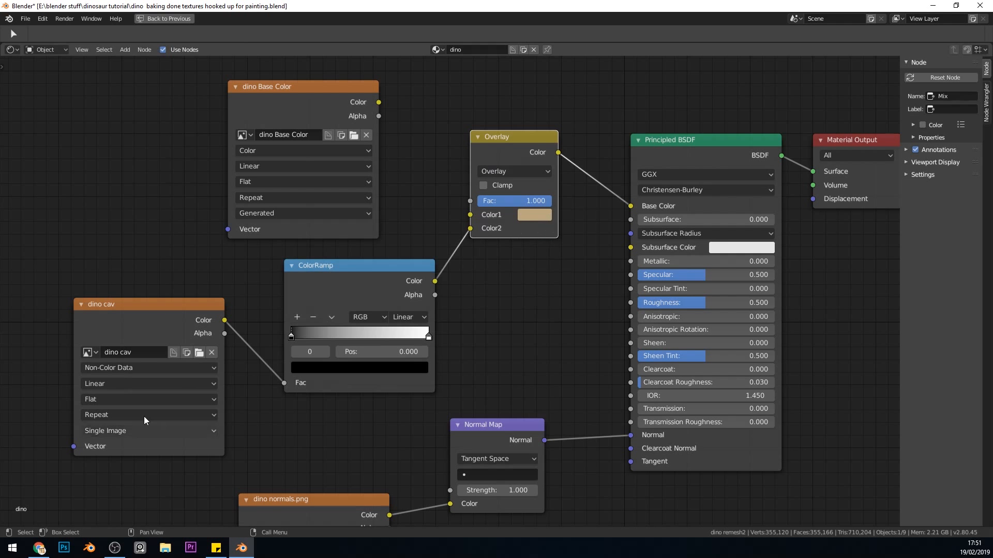
{"action": "mouse_move", "coordinate": [78, 431]}
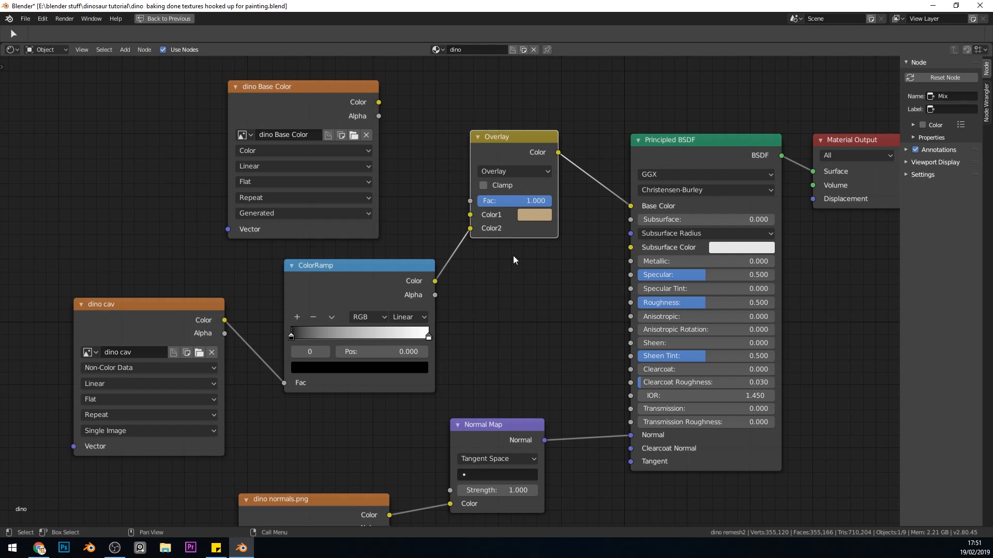
{"action": "mouse_move", "coordinate": [518, 205]}
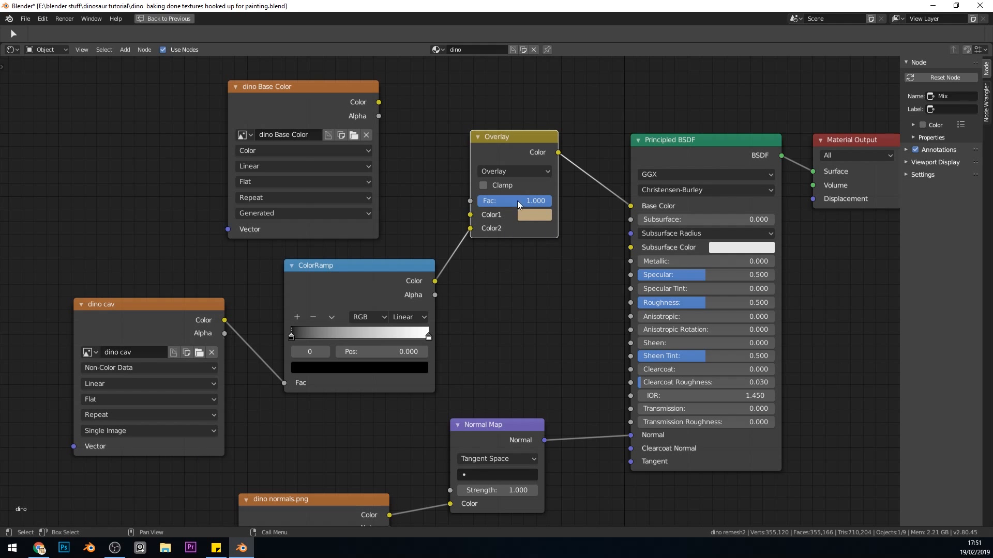
{"action": "left_click", "coordinate": [125, 49]}
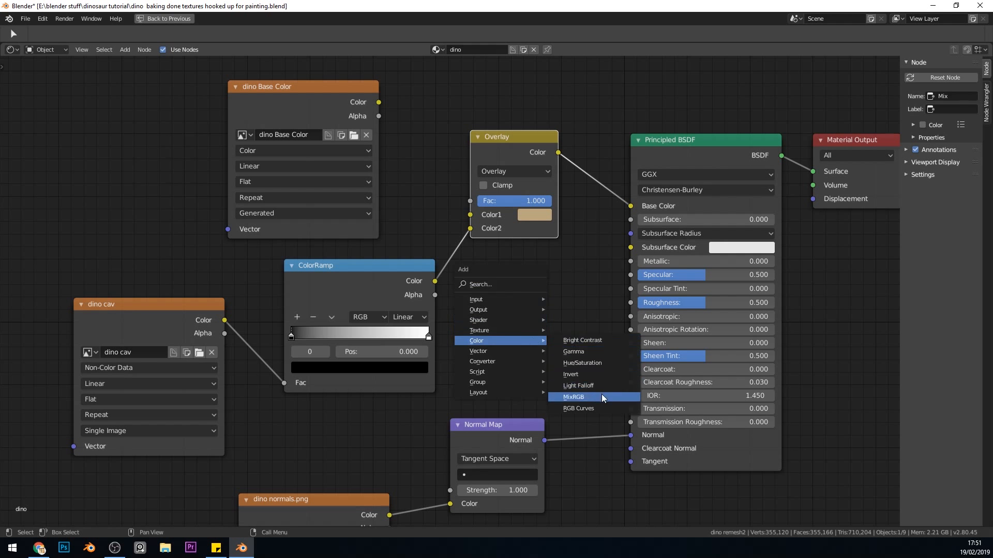
{"action": "left_click", "coordinate": [573, 397]}
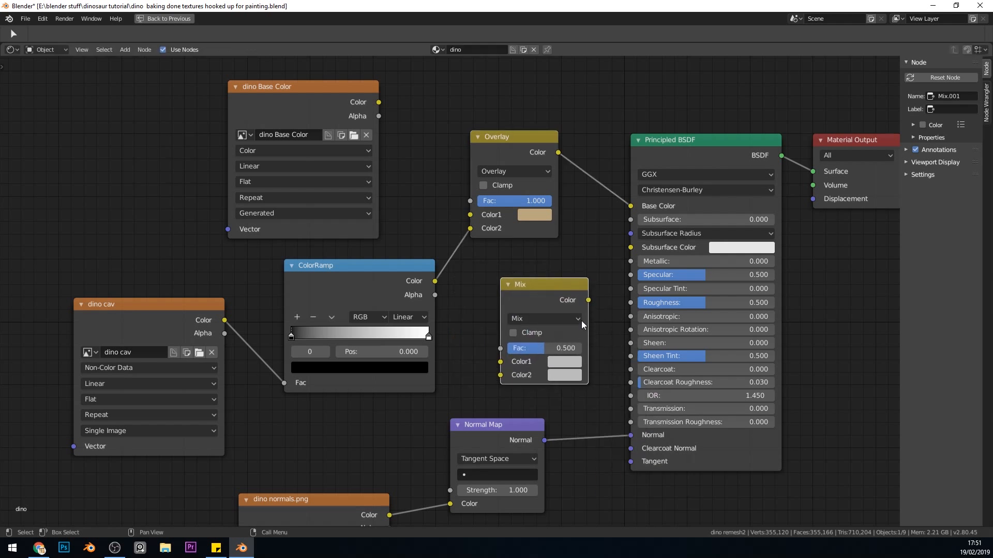
{"action": "left_click", "coordinate": [541, 319]}
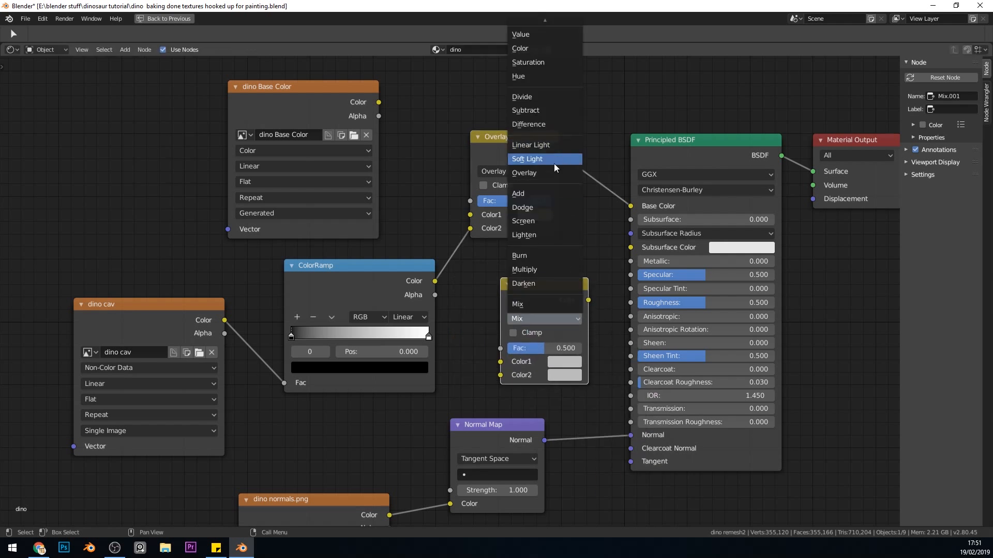
{"action": "left_click", "coordinate": [524, 173]}
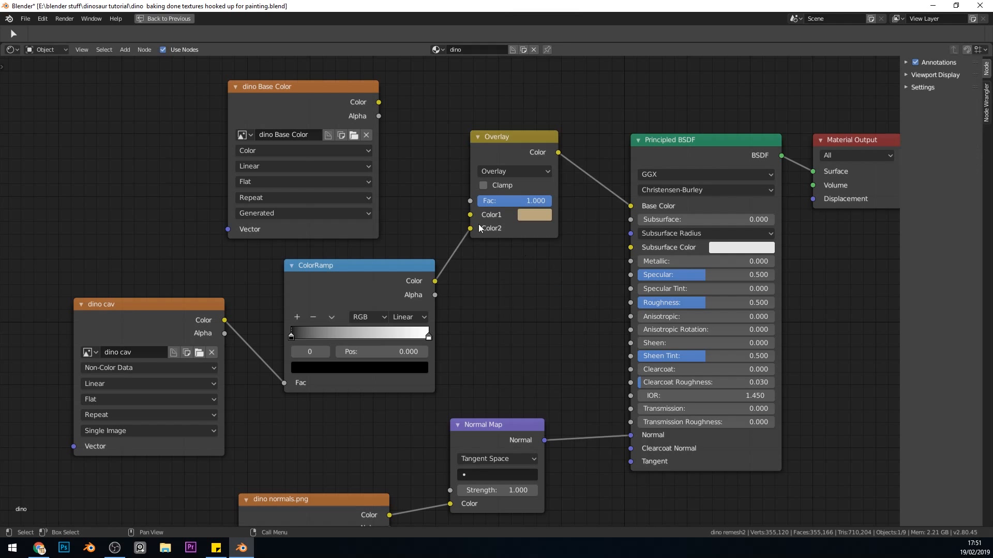
{"action": "mouse_move", "coordinate": [563, 209]}
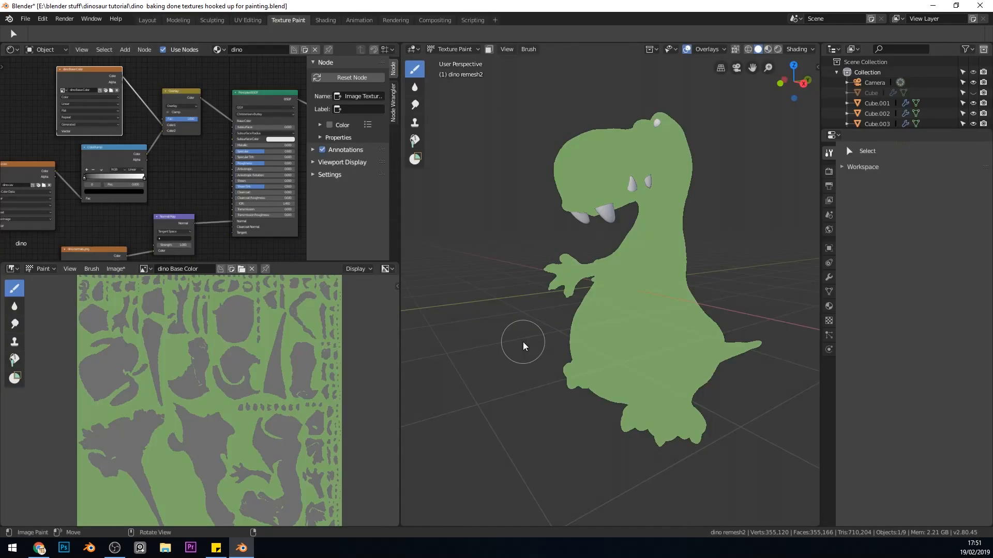
{"action": "mouse_move", "coordinate": [685, 316]}
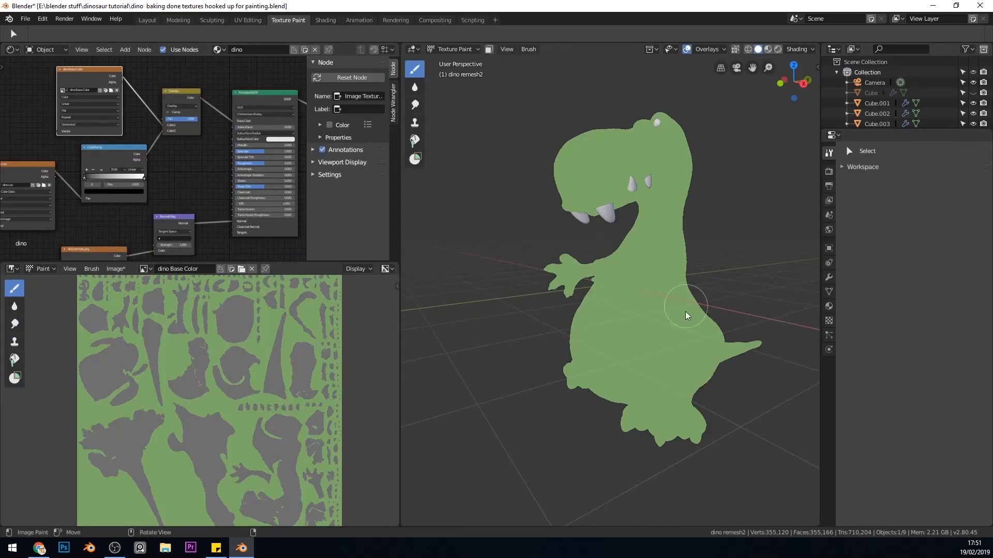
Lower the Texture Paint overlay opacity to about 0.32 while viewing the dino.
{"action": "left_click_drag", "start_coordinate": [687, 316], "coordinate": [734, 272]}
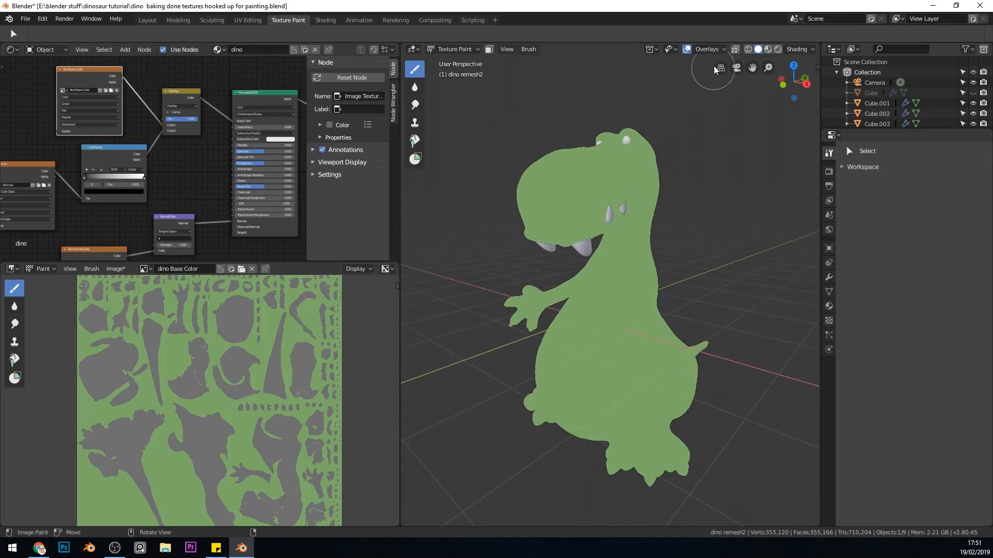
{"action": "left_click", "coordinate": [720, 48]}
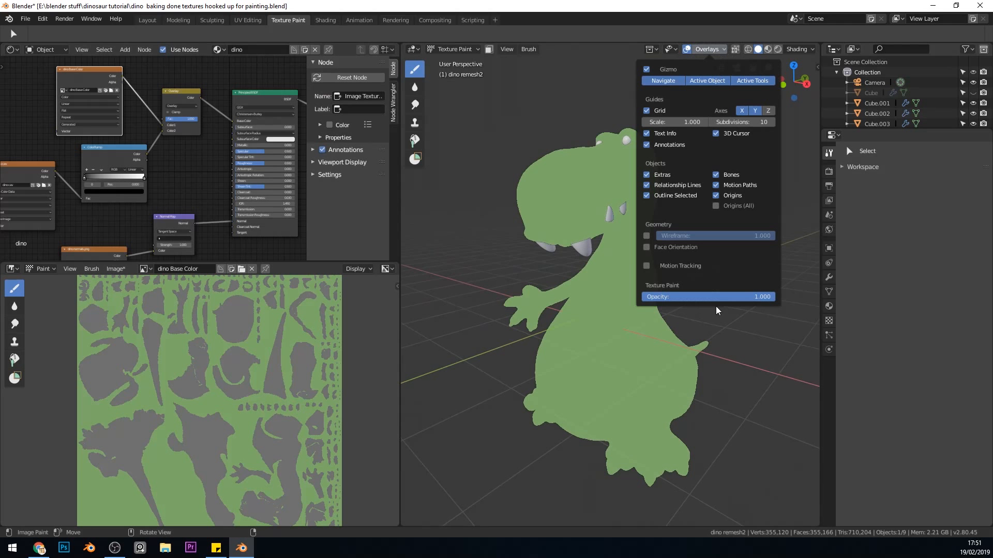
{"action": "left_click_drag", "start_coordinate": [760, 296], "coordinate": [680, 296]}
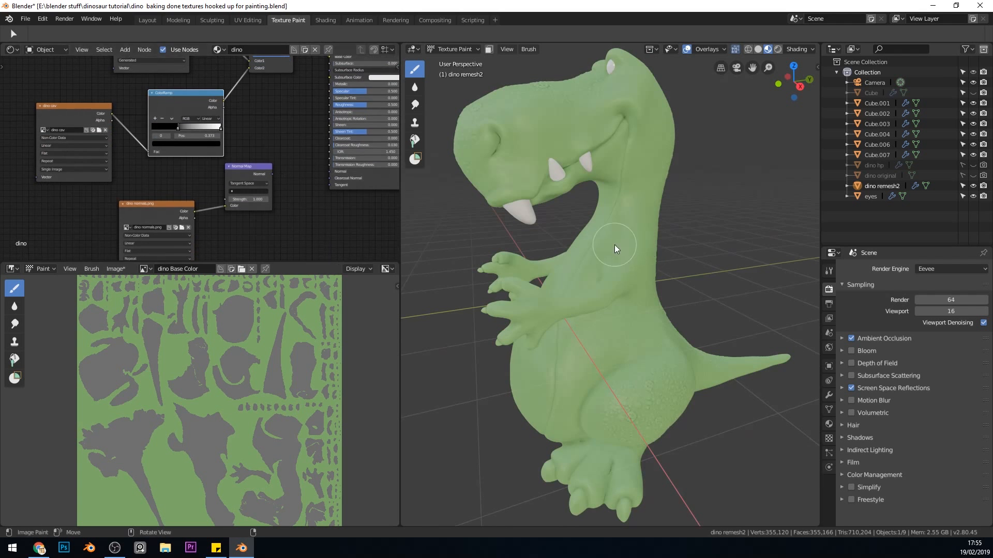
{"action": "left_click_drag", "start_coordinate": [615, 248], "coordinate": [674, 270]}
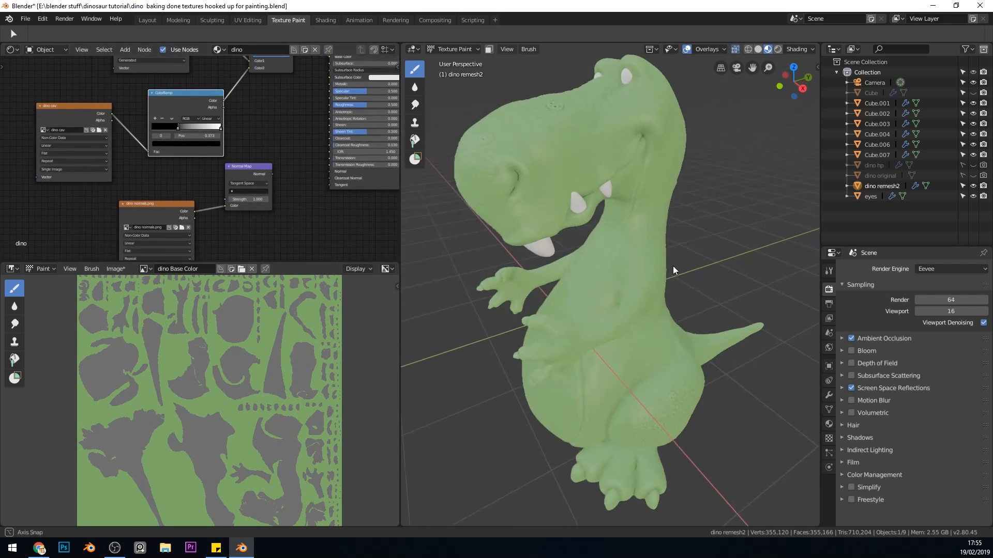
{"action": "left_click_drag", "start_coordinate": [674, 271], "coordinate": [487, 215]}
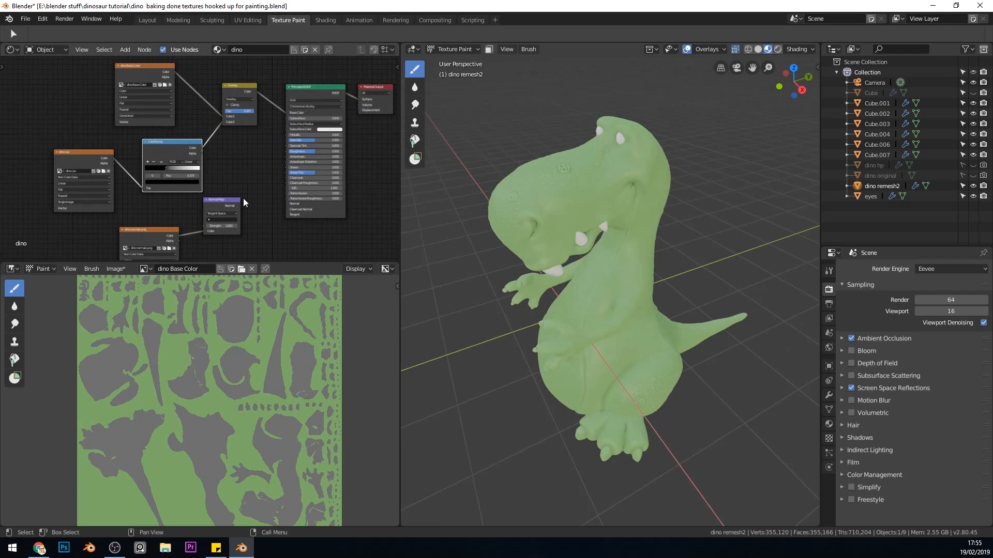
{"action": "mouse_move", "coordinate": [204, 217]}
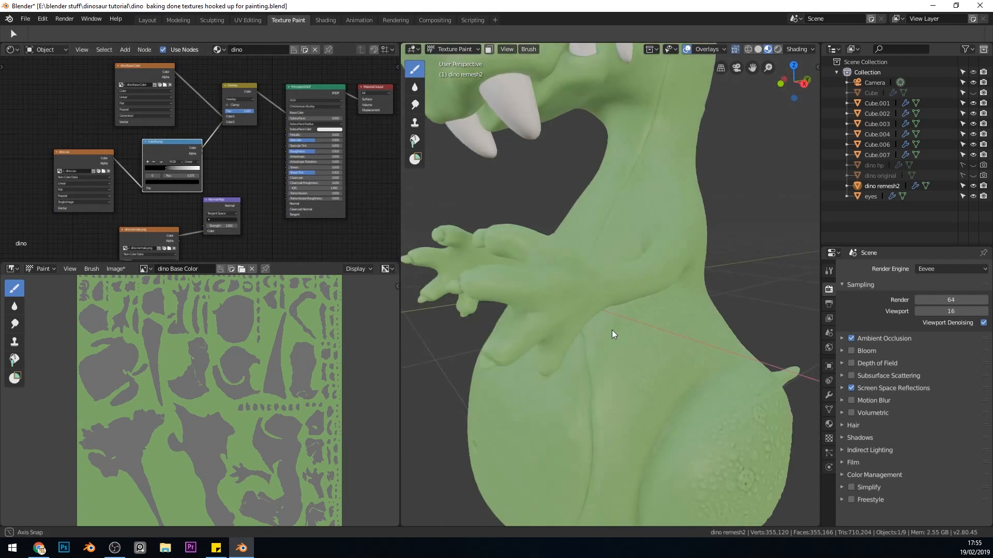
{"action": "left_click", "coordinate": [724, 49]}
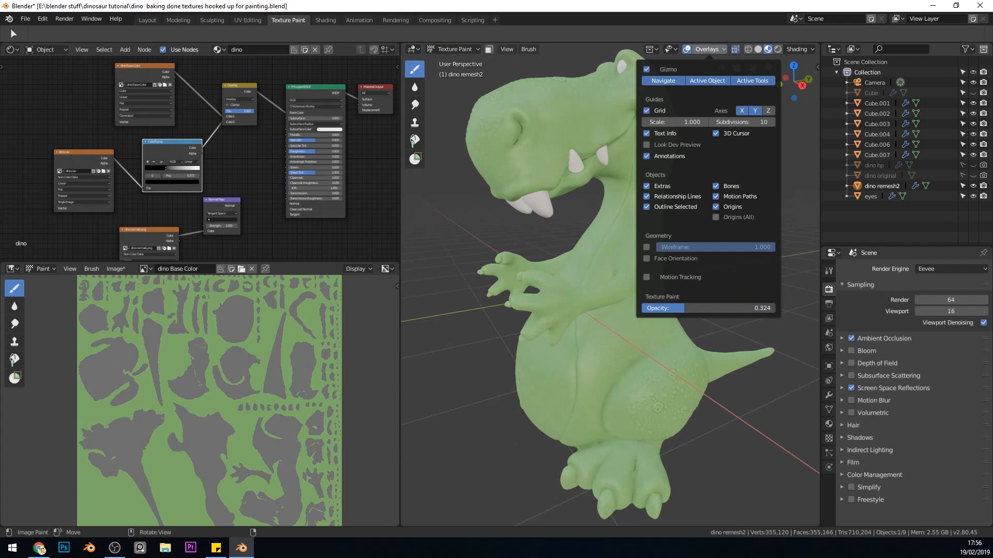
{"action": "left_click_drag", "start_coordinate": [658, 307], "coordinate": [709, 308]}
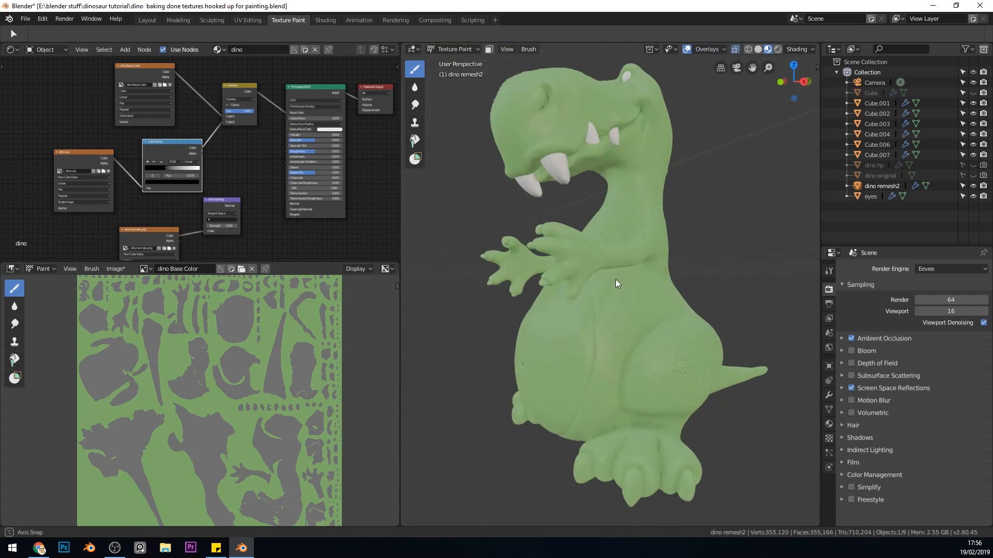
{"action": "left_click_drag", "start_coordinate": [617, 283], "coordinate": [653, 423]}
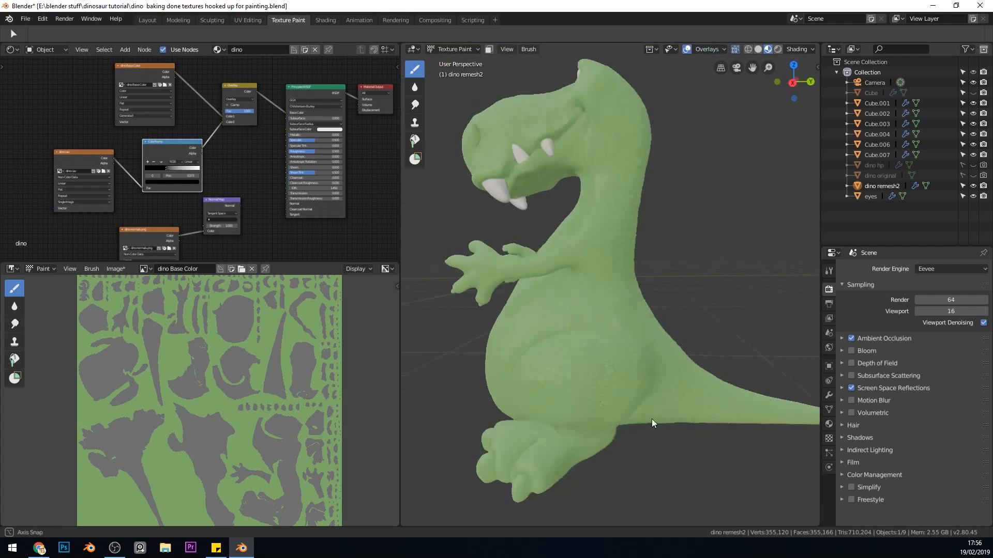
{"action": "left_click_drag", "start_coordinate": [652, 423], "coordinate": [638, 341]}
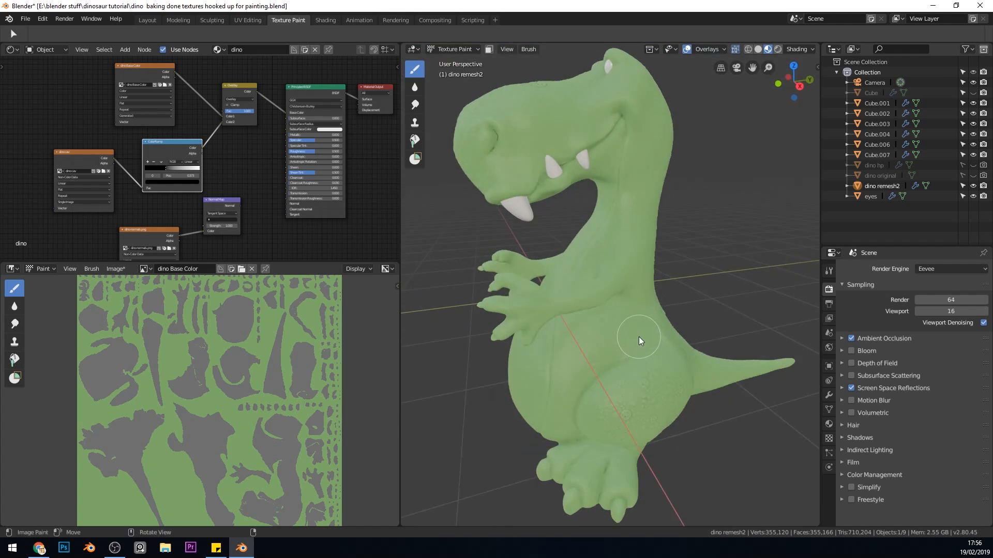
{"action": "left_click", "coordinate": [724, 50]}
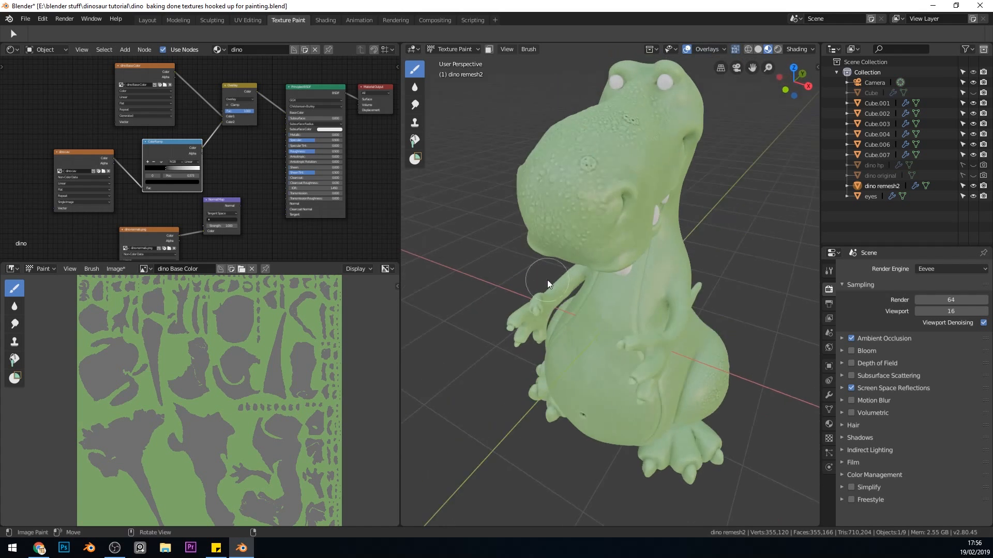
{"action": "left_click_drag", "start_coordinate": [548, 285], "coordinate": [644, 236]}
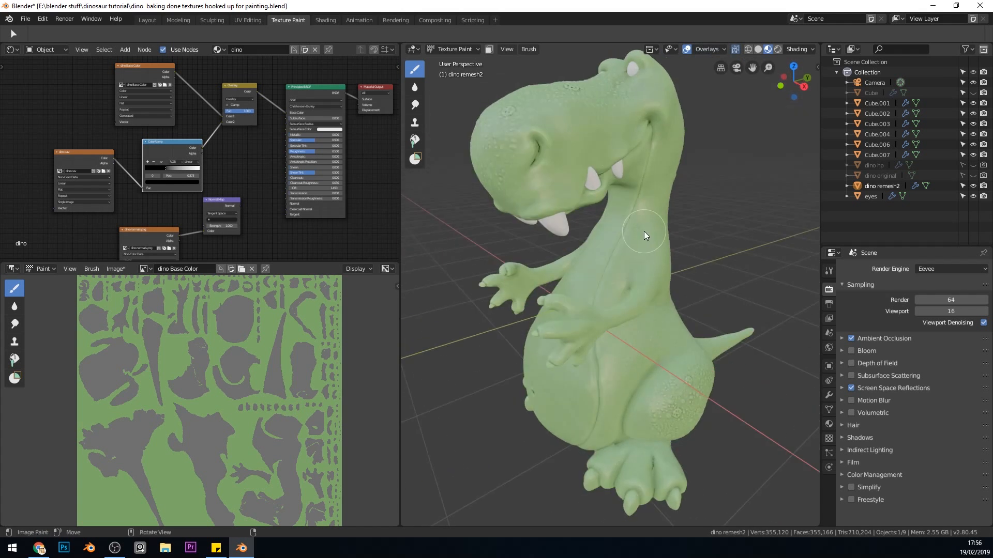
{"action": "mouse_move", "coordinate": [601, 175]}
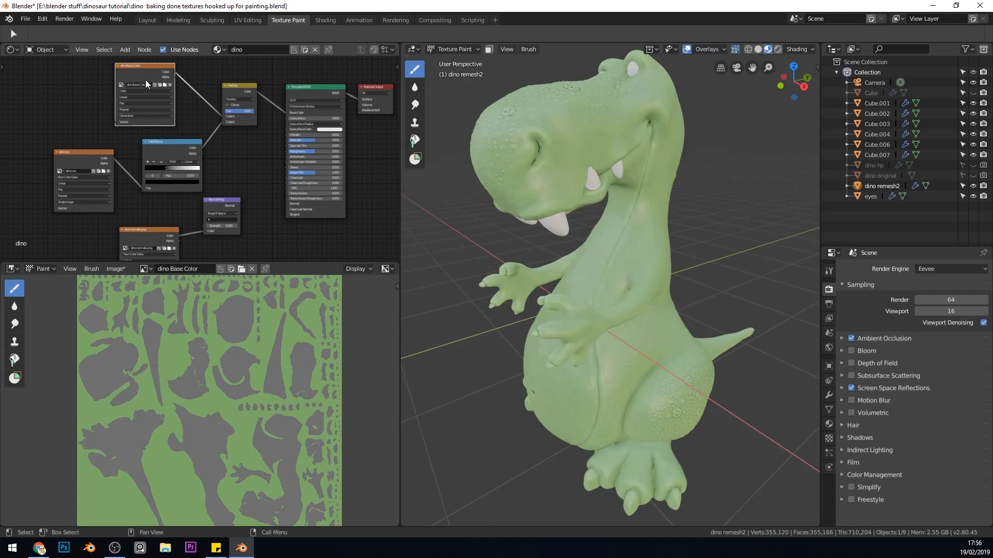
{"action": "mouse_move", "coordinate": [179, 364]}
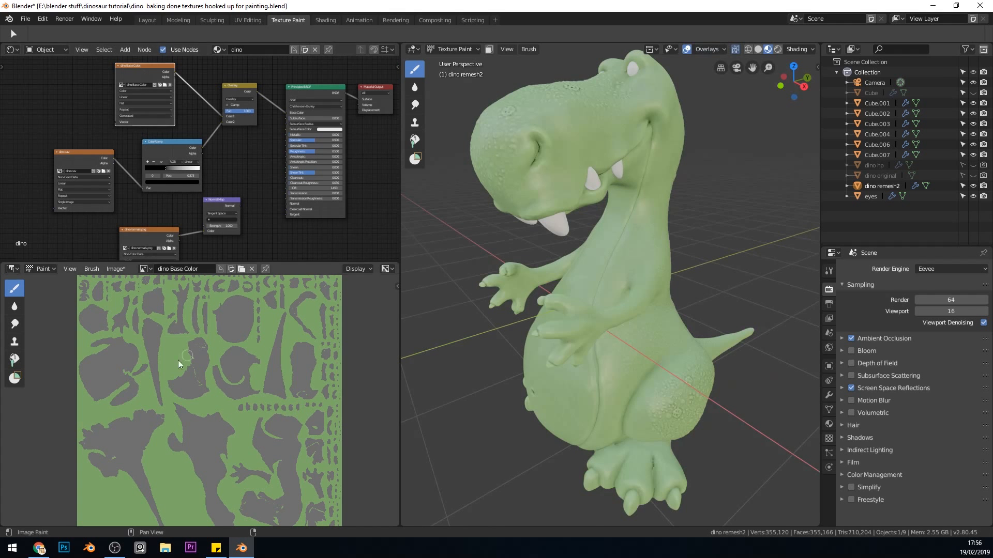
Add a tan swatch to the draw brush palette beside the green and olive colours.
{"action": "left_click_drag", "start_coordinate": [557, 304], "coordinate": [659, 222]}
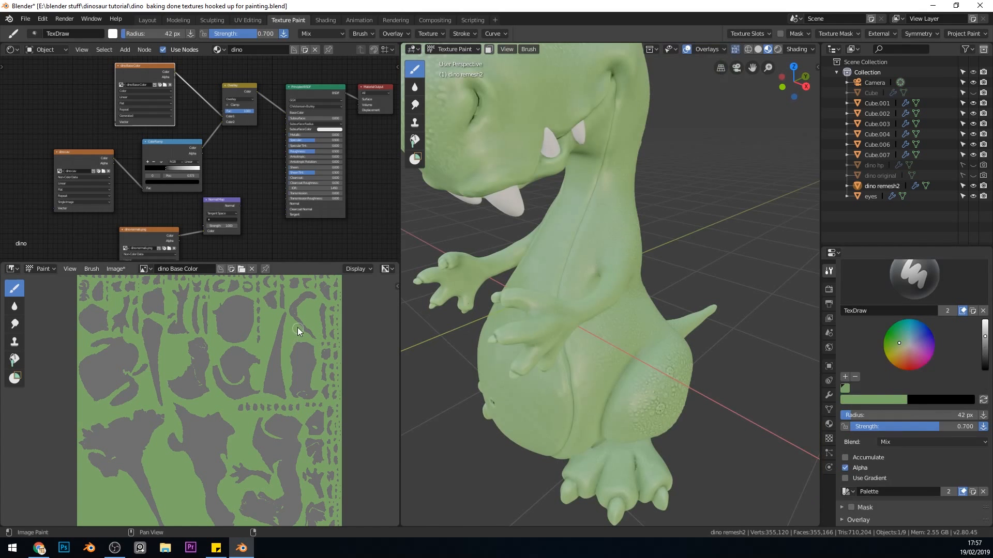
{"action": "mouse_move", "coordinate": [293, 336]}
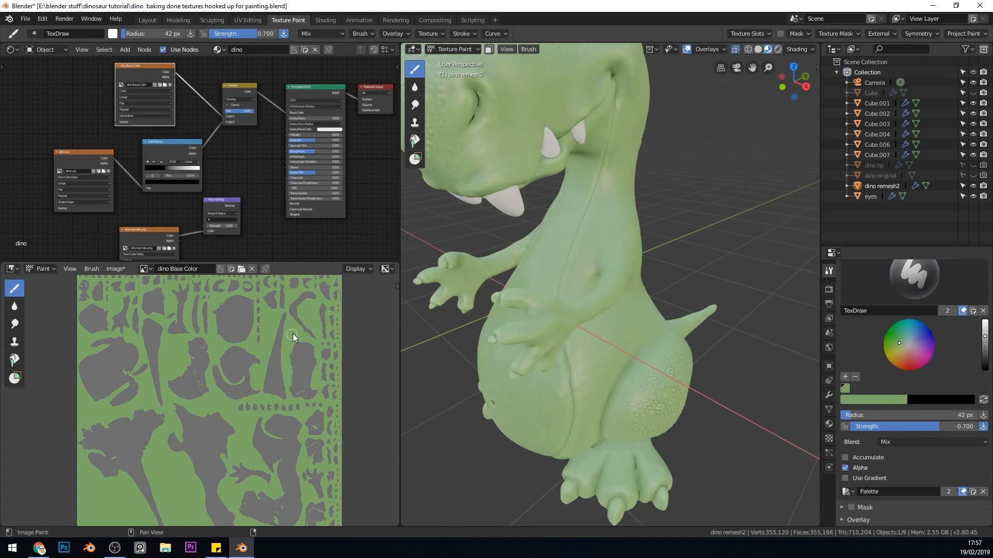
{"action": "left_click", "coordinate": [909, 345]}
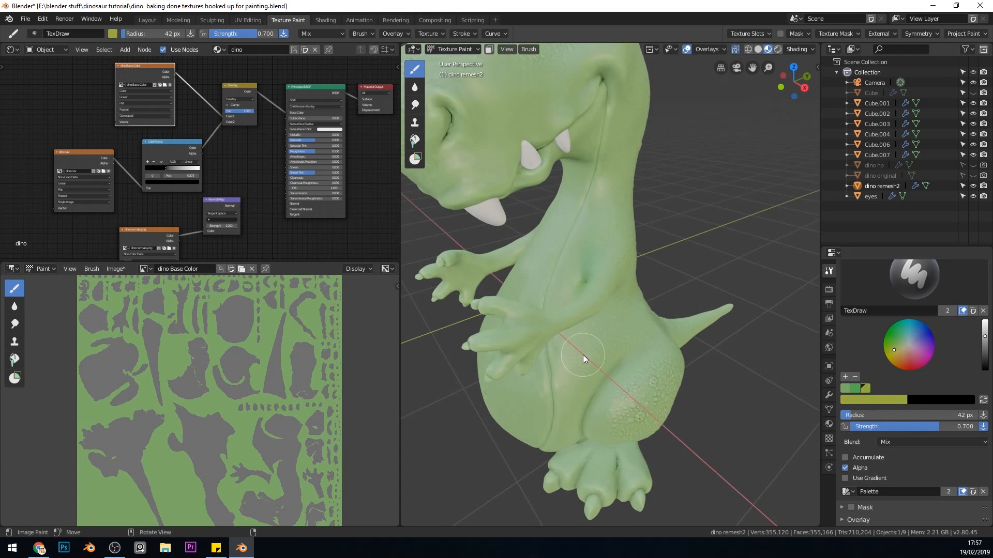
{"action": "left_click_drag", "start_coordinate": [583, 354], "coordinate": [595, 295]}
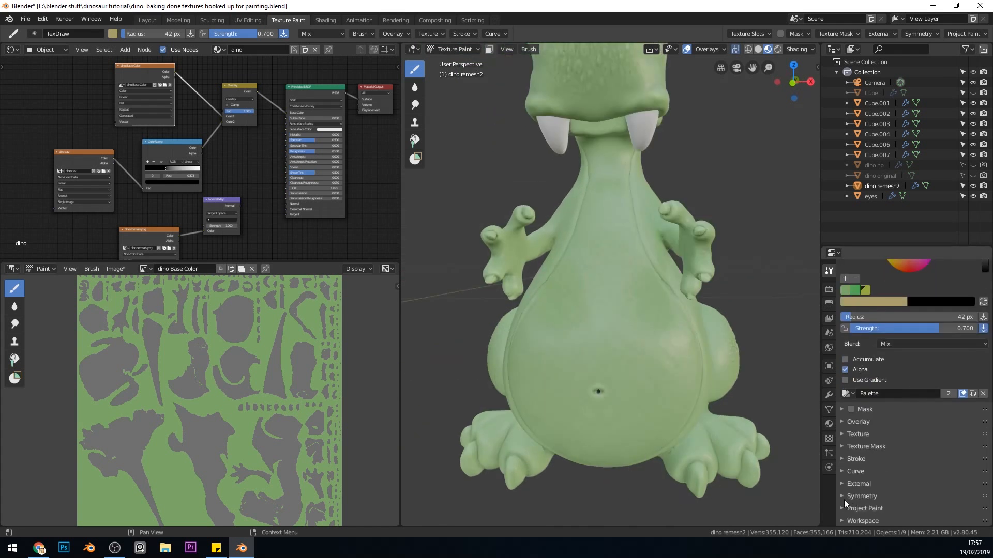
Enable X-mirror painting and stroke beige over the front and lower belly.
{"action": "left_click", "coordinate": [862, 496]}
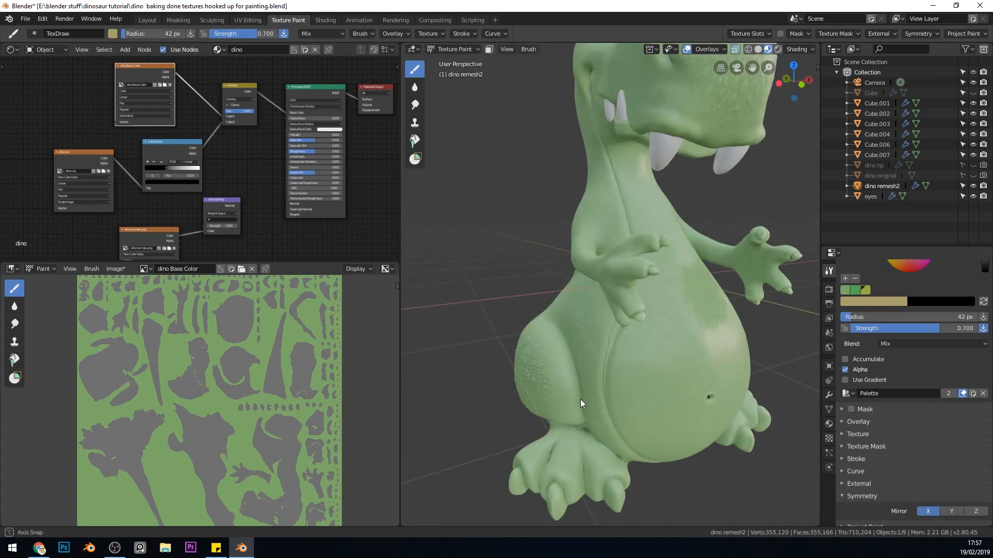
{"action": "left_click_drag", "start_coordinate": [601, 412], "coordinate": [579, 399]}
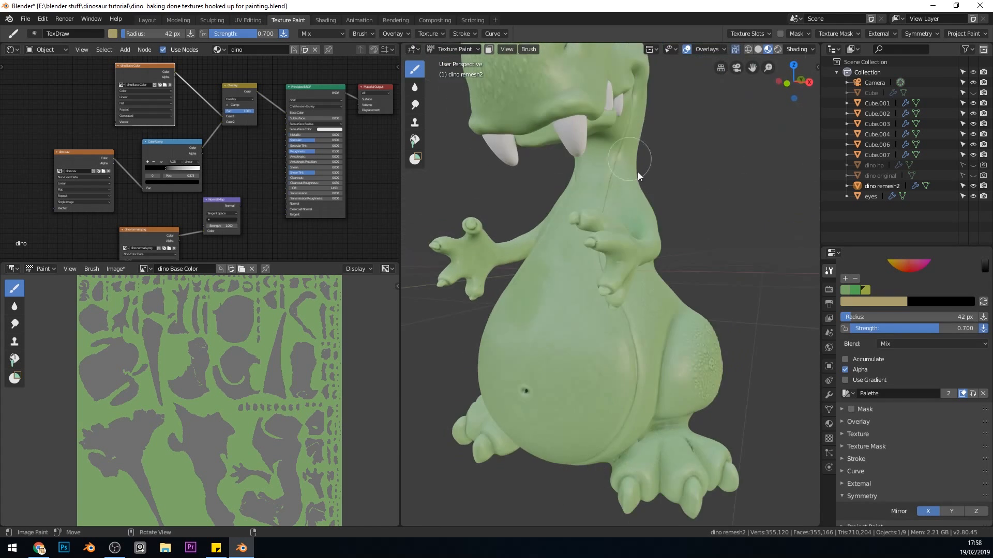
{"action": "left_click_drag", "start_coordinate": [638, 176], "coordinate": [598, 248]}
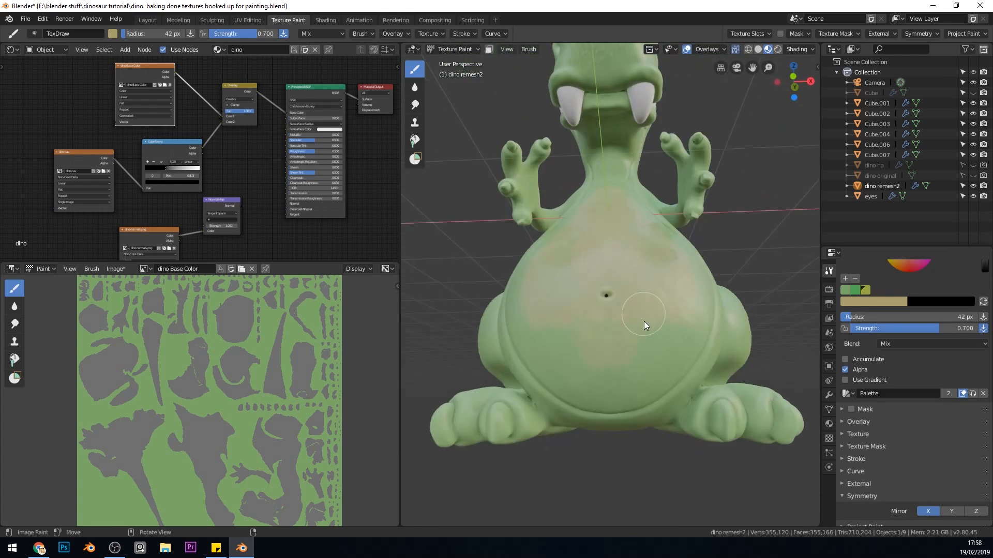
{"action": "left_click_drag", "start_coordinate": [643, 323], "coordinate": [658, 361]}
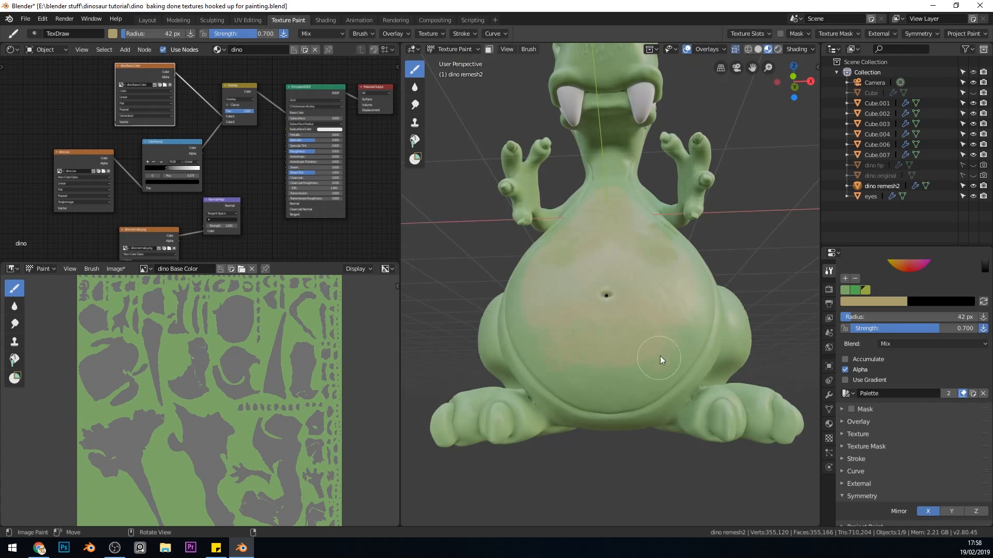
{"action": "left_click_drag", "start_coordinate": [661, 361], "coordinate": [611, 326]}
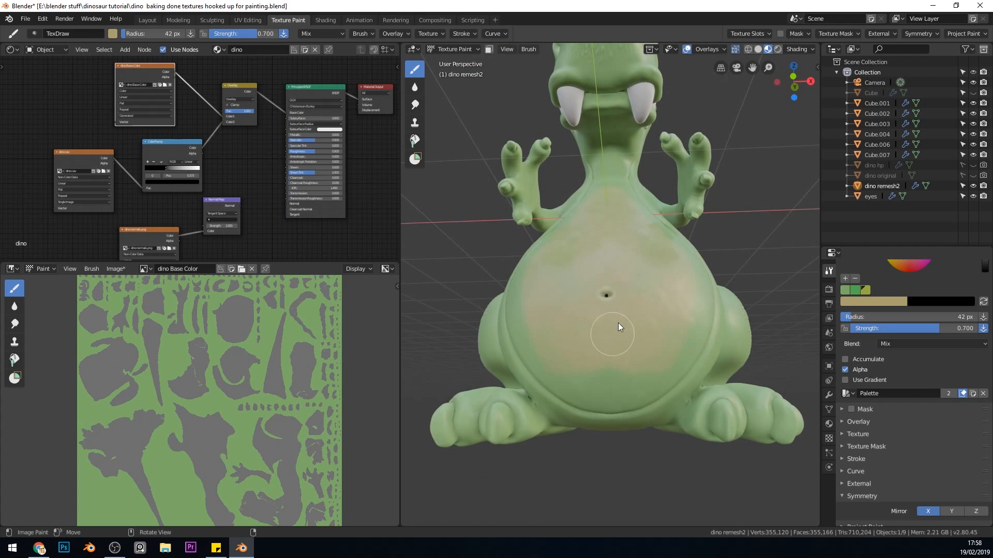
{"action": "left_click_drag", "start_coordinate": [619, 326], "coordinate": [642, 386]}
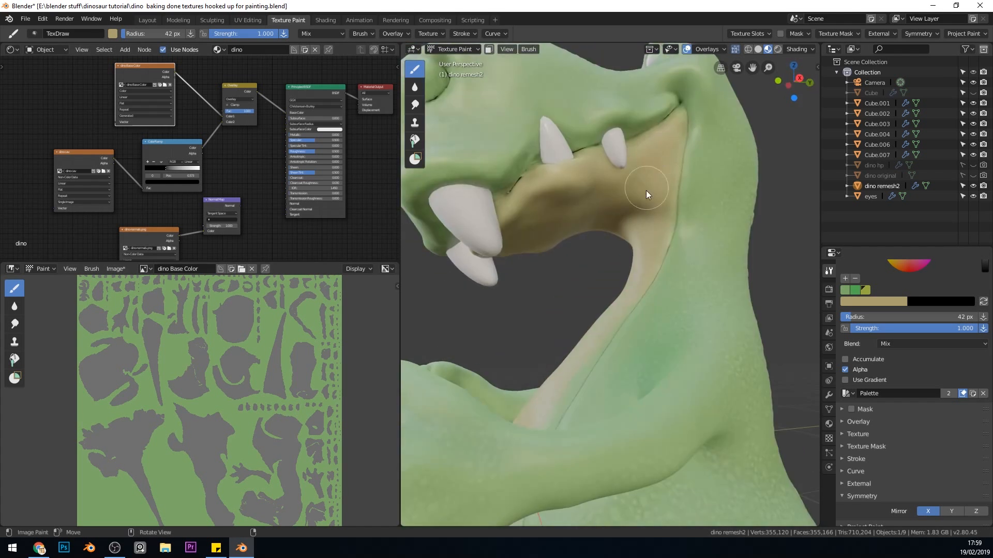
Paint beige inside the jaw and along the side of the belly.
{"action": "left_click_drag", "start_coordinate": [646, 195], "coordinate": [674, 203]}
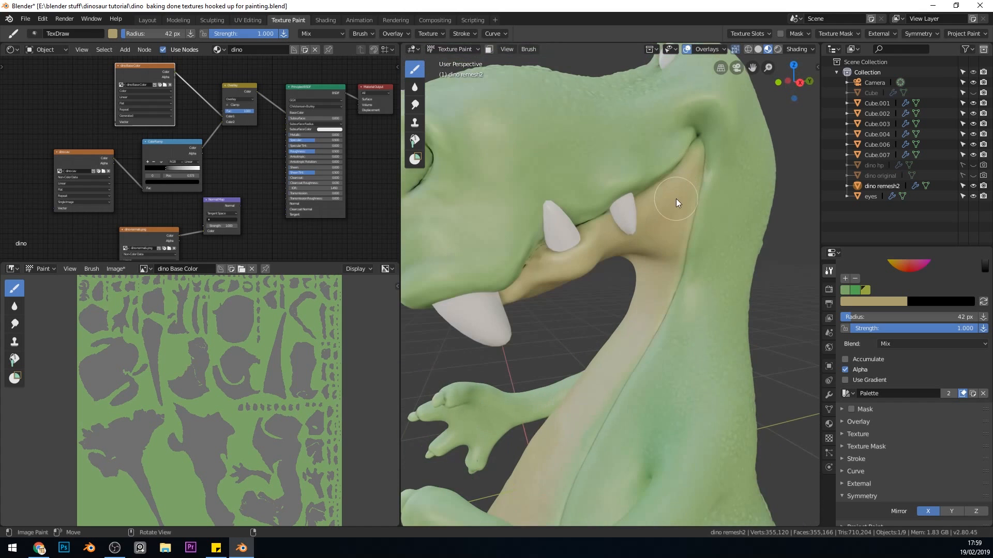
{"action": "left_click_drag", "start_coordinate": [675, 202], "coordinate": [570, 222]}
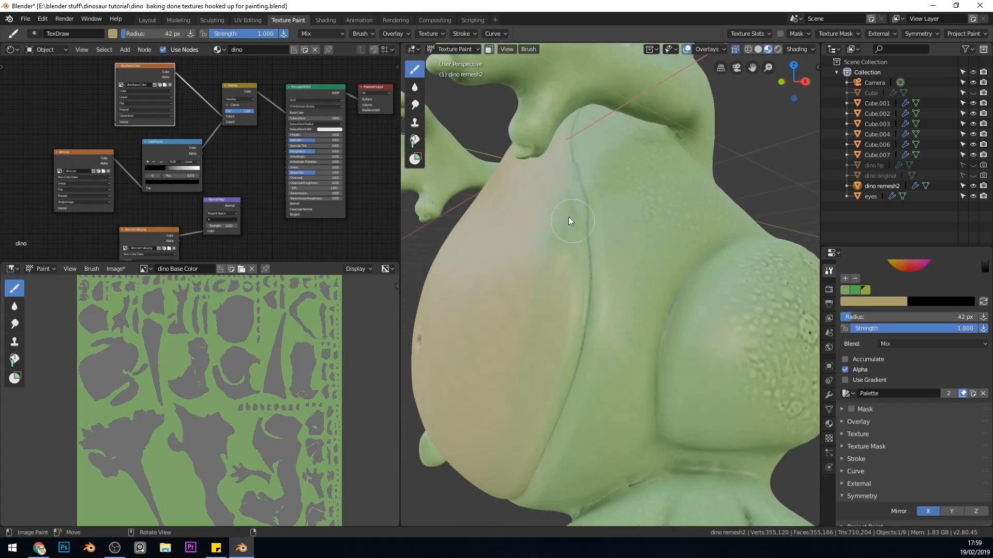
{"action": "left_click_drag", "start_coordinate": [570, 222], "coordinate": [633, 434]}
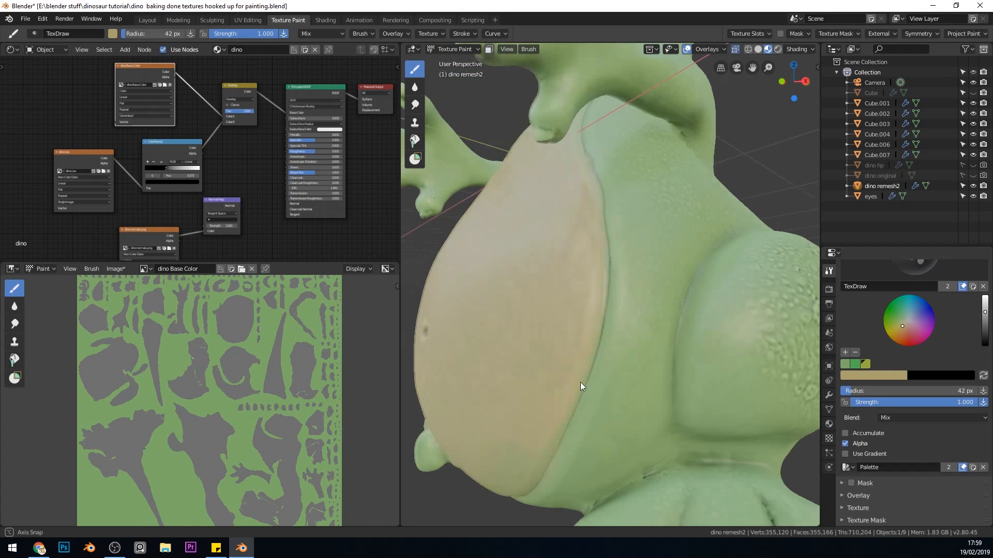
{"action": "left_click_drag", "start_coordinate": [581, 386], "coordinate": [658, 344]}
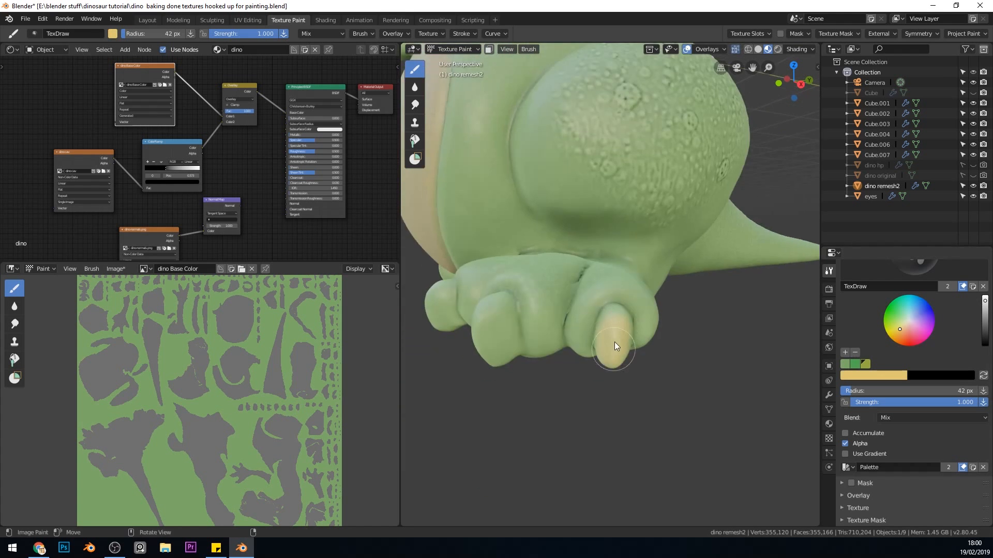
Paint pale yellow onto the first toe claw, then the remaining claws.
{"action": "left_click_drag", "start_coordinate": [614, 346], "coordinate": [617, 364]}
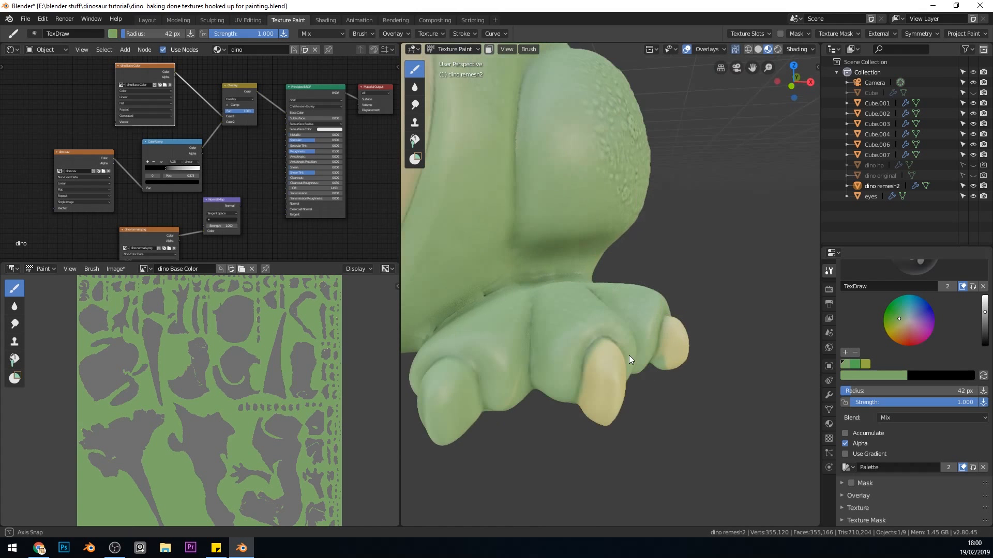
{"action": "left_click_drag", "start_coordinate": [630, 360], "coordinate": [507, 346]}
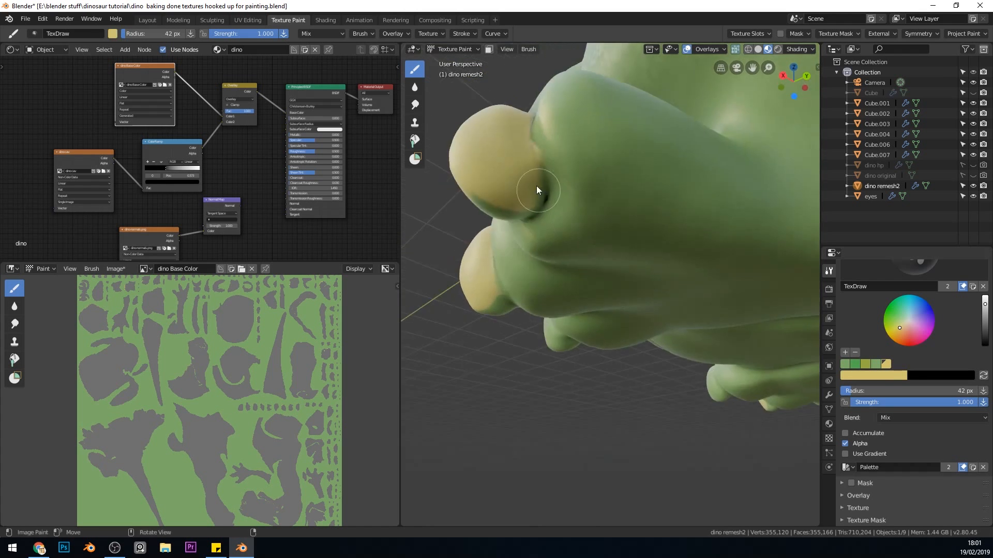
Paint the underside claws and a toe claw tip yellowish.
{"action": "left_click_drag", "start_coordinate": [538, 190], "coordinate": [744, 261]}
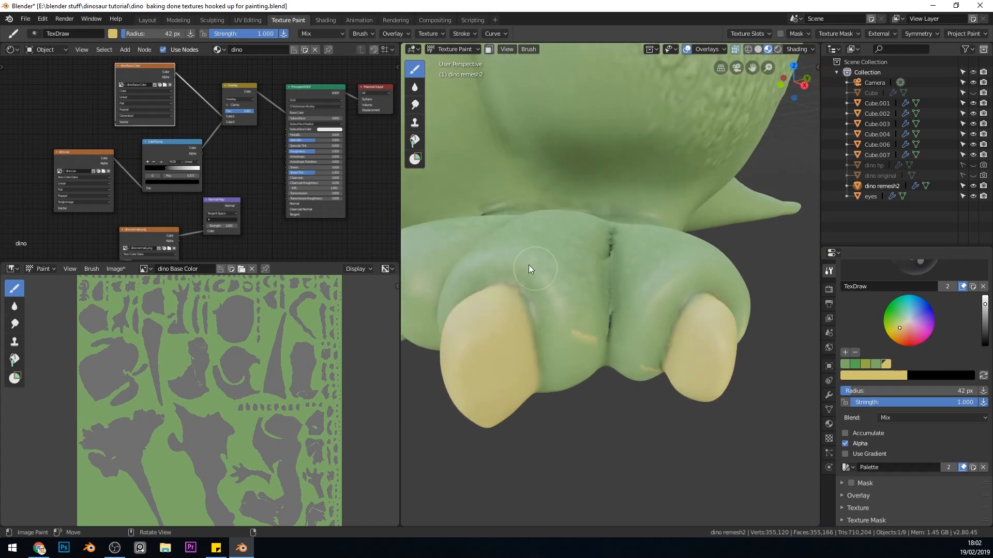
{"action": "mouse_move", "coordinate": [775, 370]}
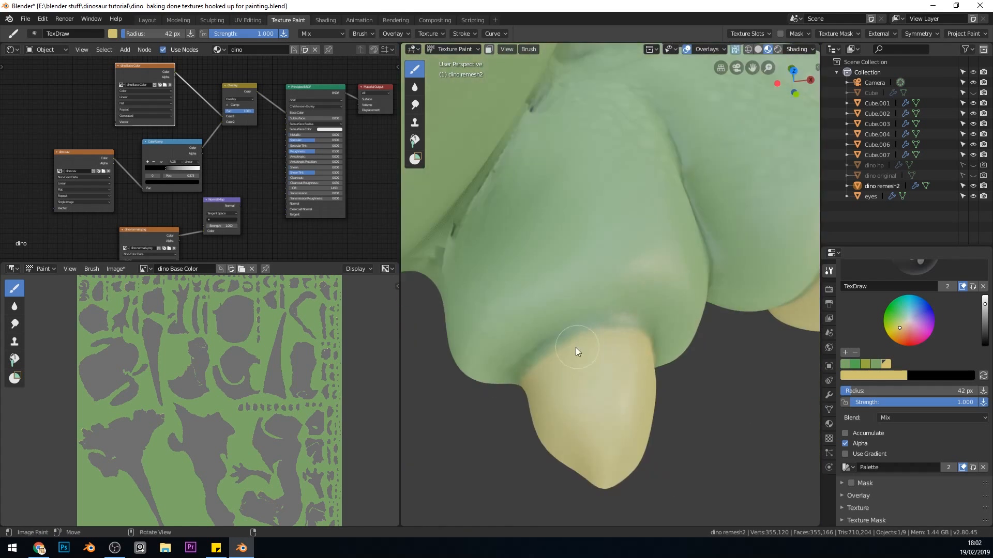
{"action": "left_click_drag", "start_coordinate": [576, 353], "coordinate": [473, 310]}
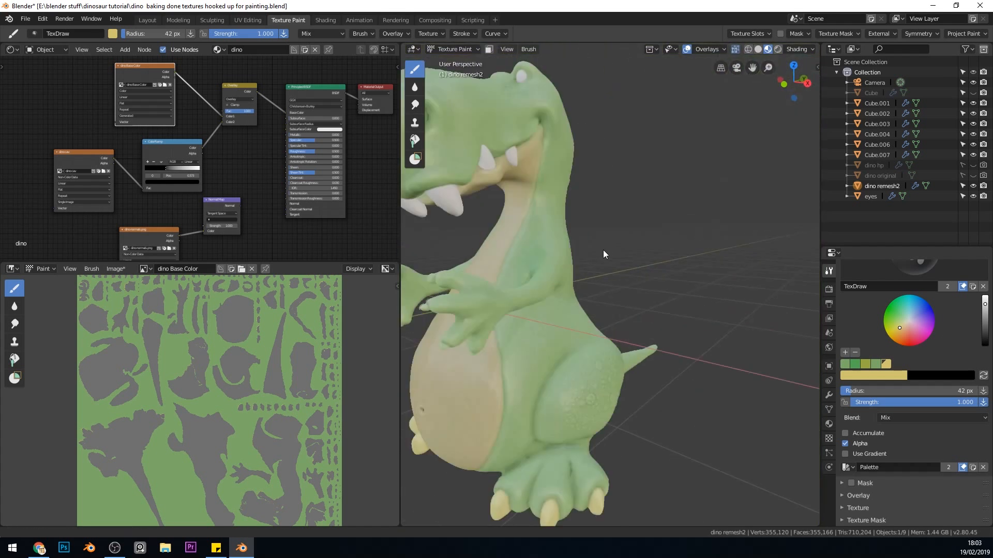
{"action": "scroll", "scroll_direction": "up", "scroll_amount": 3}
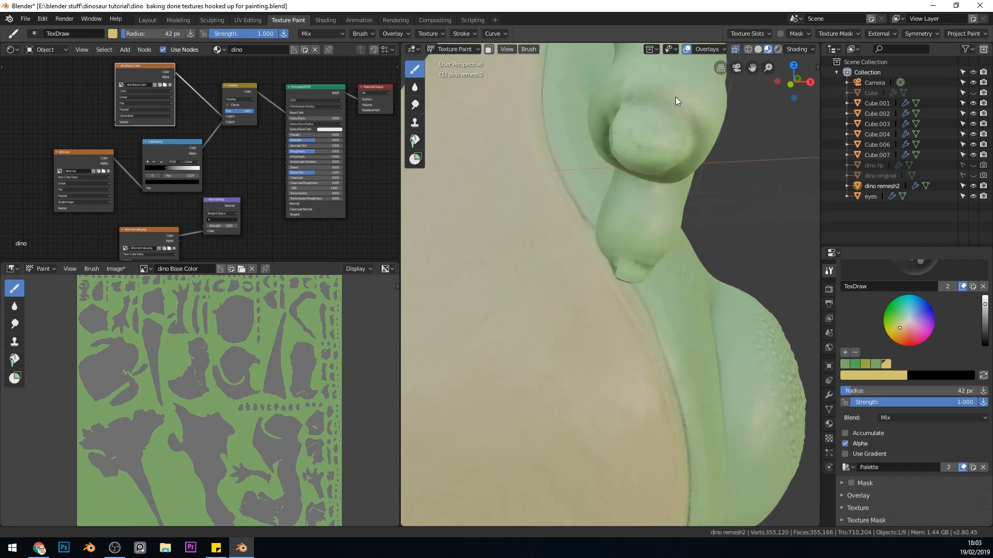
Paint the upper and lower finger claws of a hand yellowish.
{"action": "left_click_drag", "start_coordinate": [676, 102], "coordinate": [533, 269]}
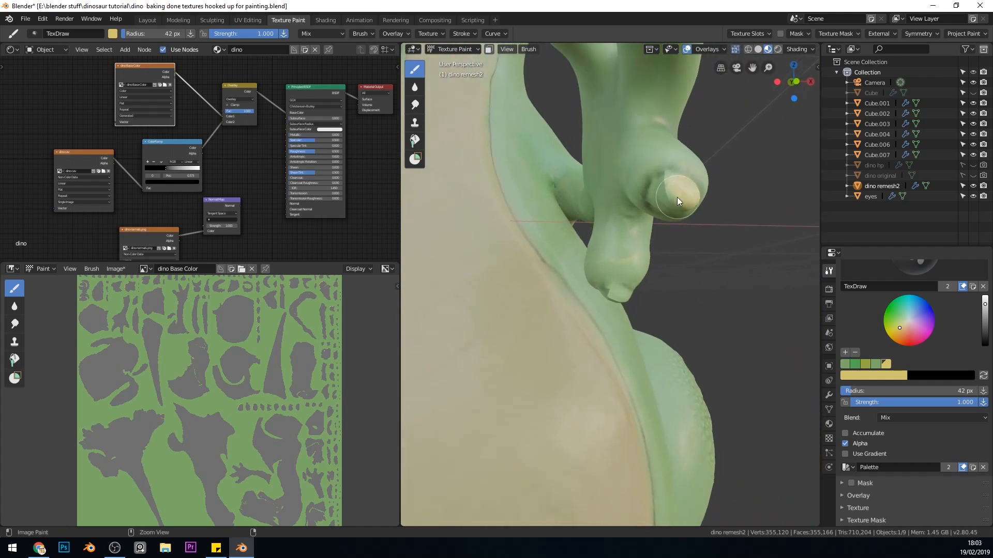
{"action": "left_click_drag", "start_coordinate": [677, 201], "coordinate": [564, 350]}
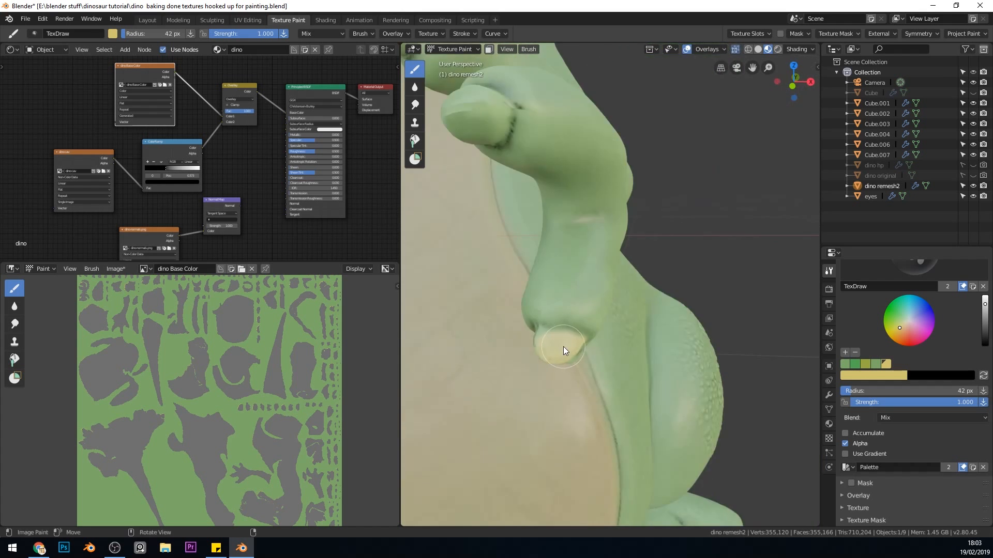
{"action": "left_click_drag", "start_coordinate": [563, 352], "coordinate": [550, 247]}
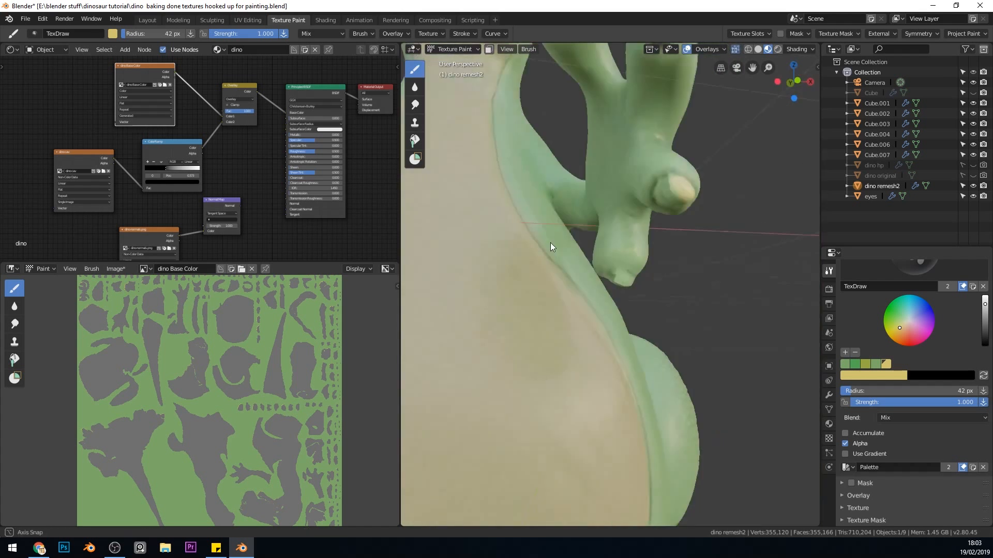
{"action": "left_click_drag", "start_coordinate": [550, 247], "coordinate": [624, 253]}
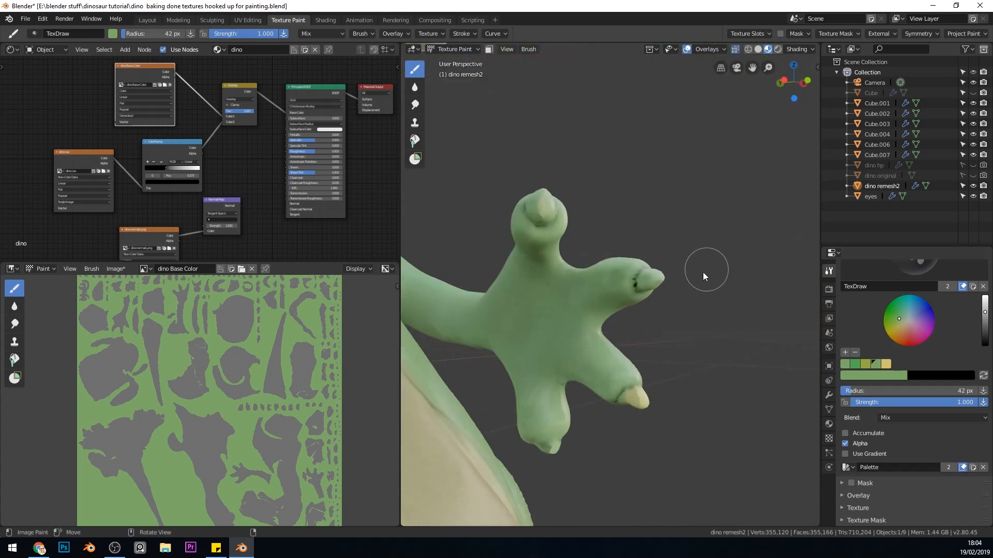
Fill the remaining claw tips with yellow, covering the green smudges.
{"action": "left_click_drag", "start_coordinate": [706, 277], "coordinate": [683, 203]}
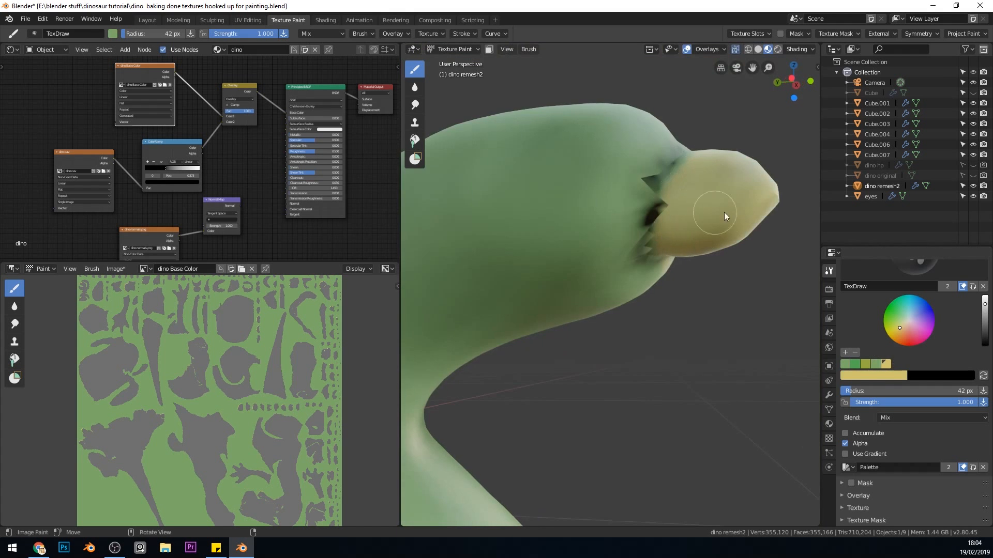
{"action": "left_click_drag", "start_coordinate": [716, 215], "coordinate": [709, 304]}
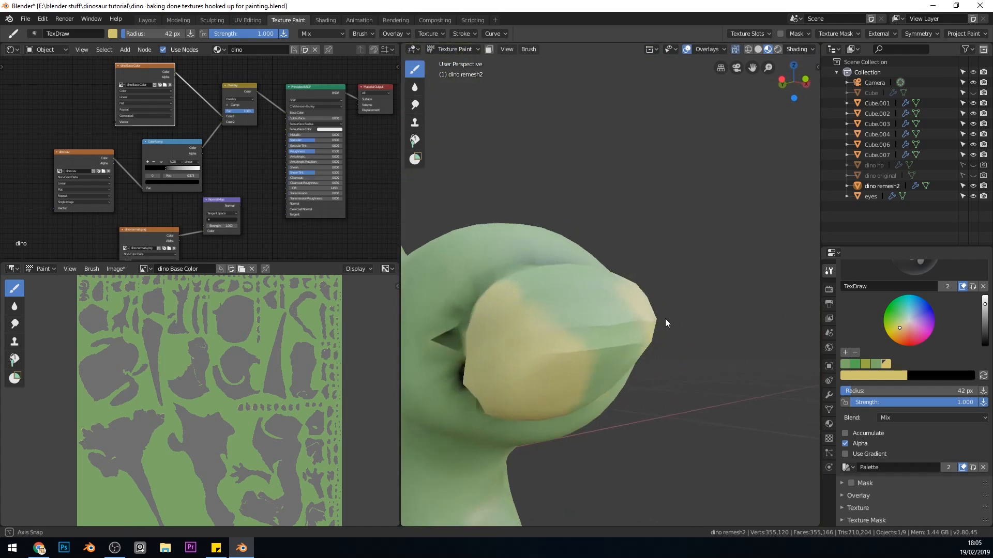
{"action": "left_click_drag", "start_coordinate": [665, 323], "coordinate": [643, 345]}
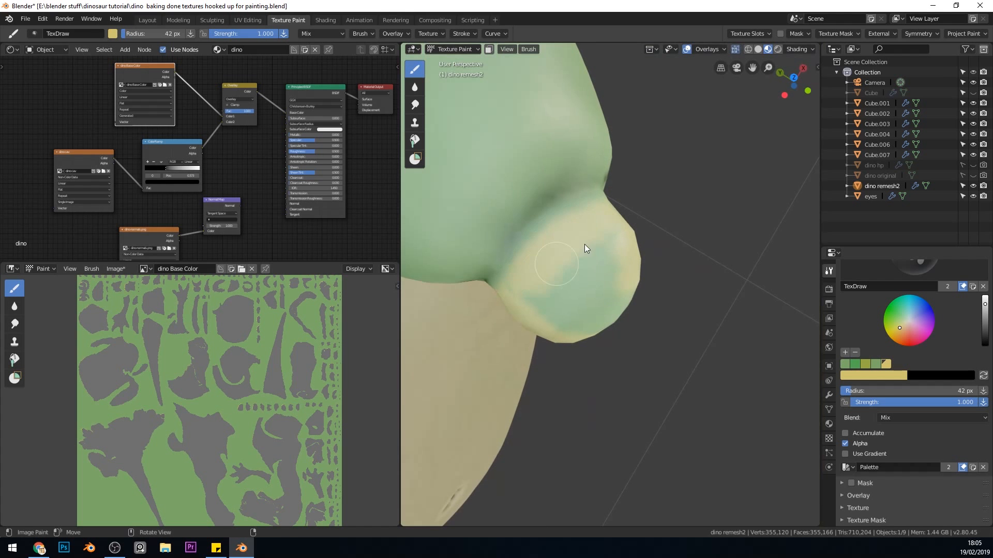
{"action": "left_click_drag", "start_coordinate": [582, 254], "coordinate": [536, 288]}
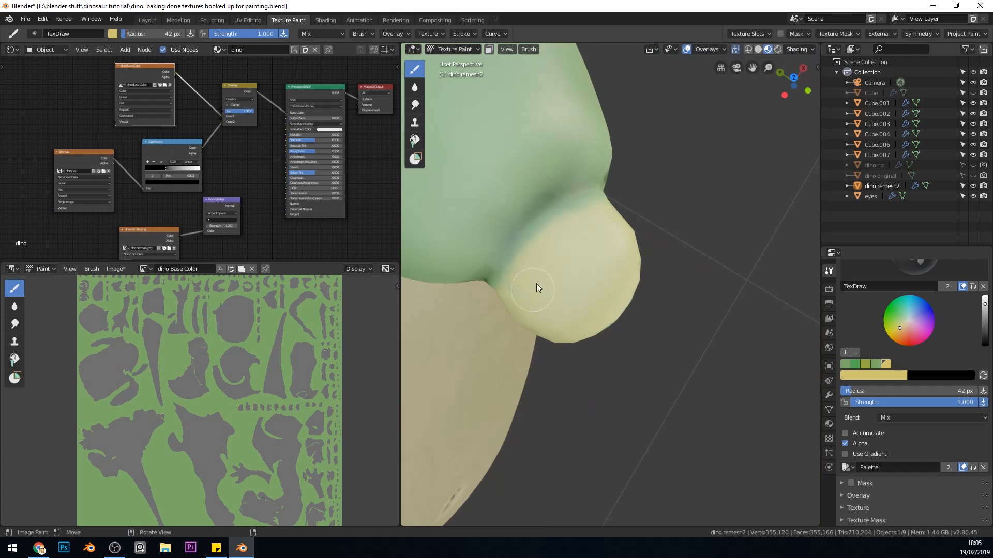
{"action": "left_click_drag", "start_coordinate": [536, 288], "coordinate": [583, 323]}
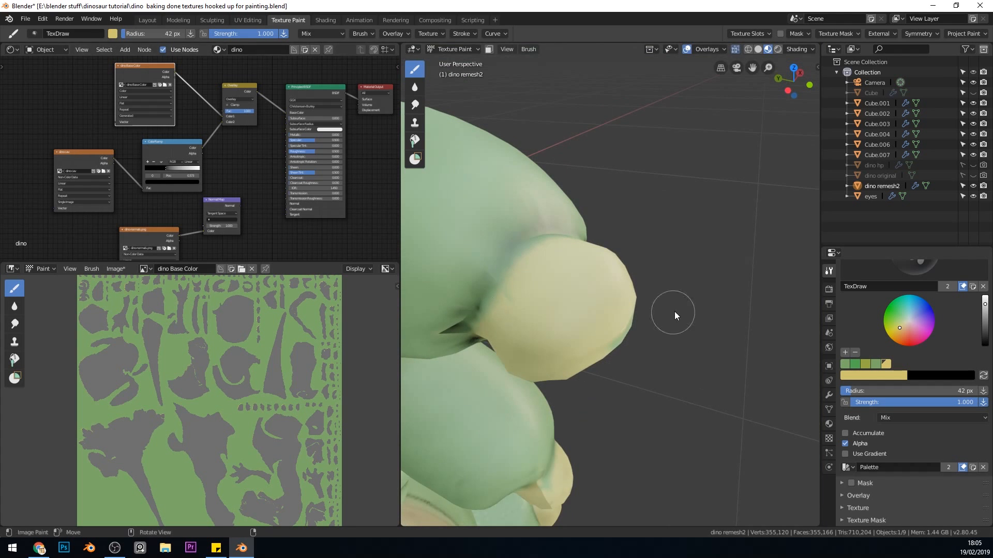
Show the dino cav image and make it the active paint slot.
{"action": "left_click", "coordinate": [115, 268]}
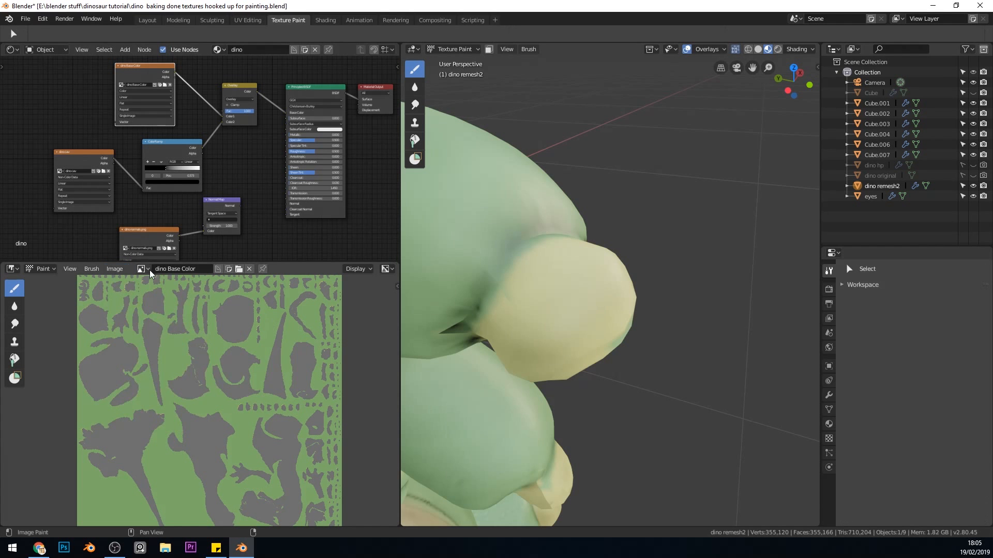
{"action": "left_click", "coordinate": [141, 269]}
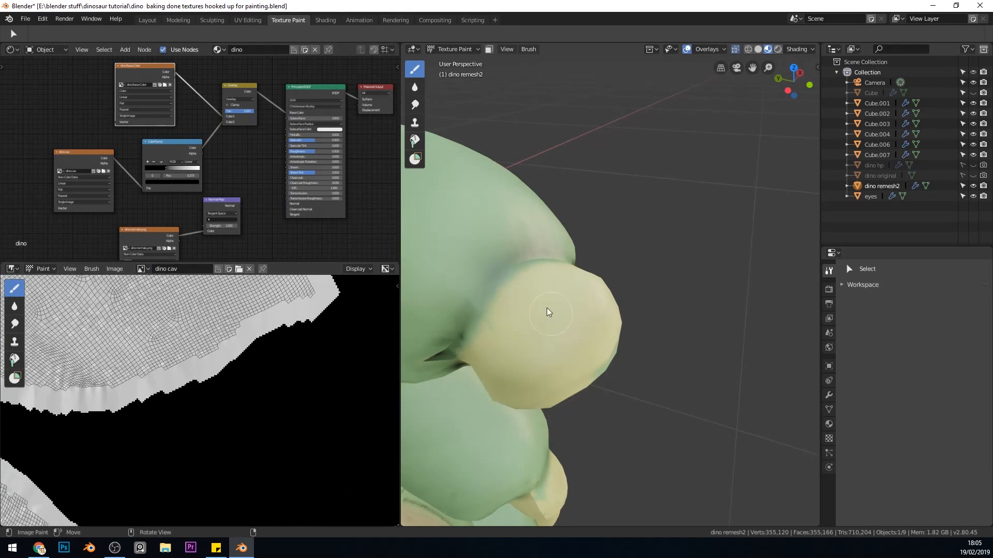
{"action": "mouse_move", "coordinate": [591, 259]}
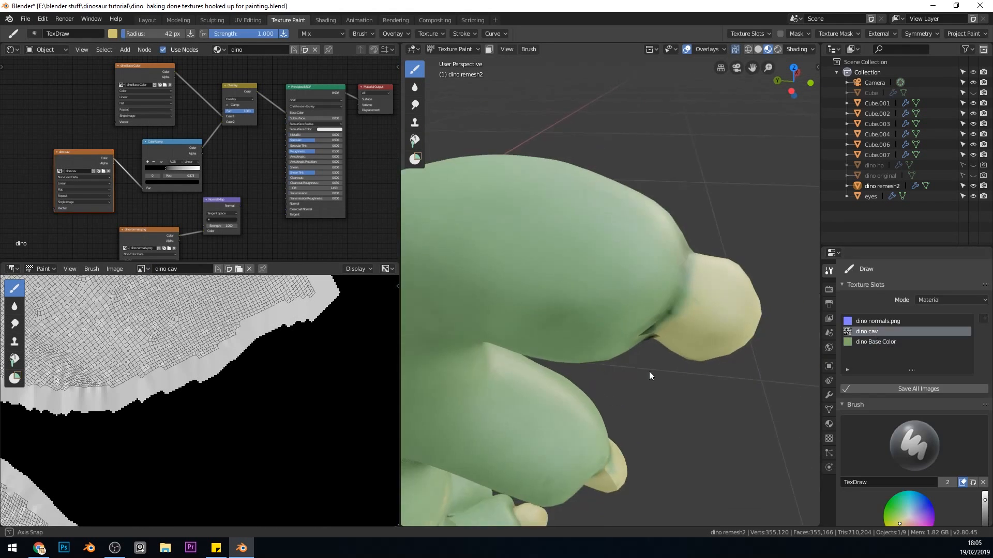
{"action": "left_click_drag", "start_coordinate": [649, 375], "coordinate": [661, 300]}
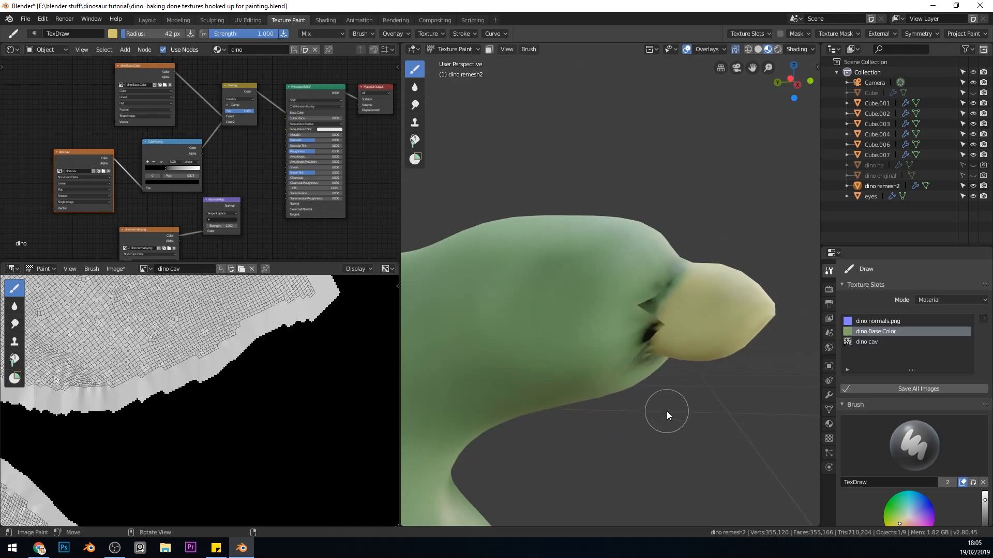
{"action": "left_click", "coordinate": [866, 342]}
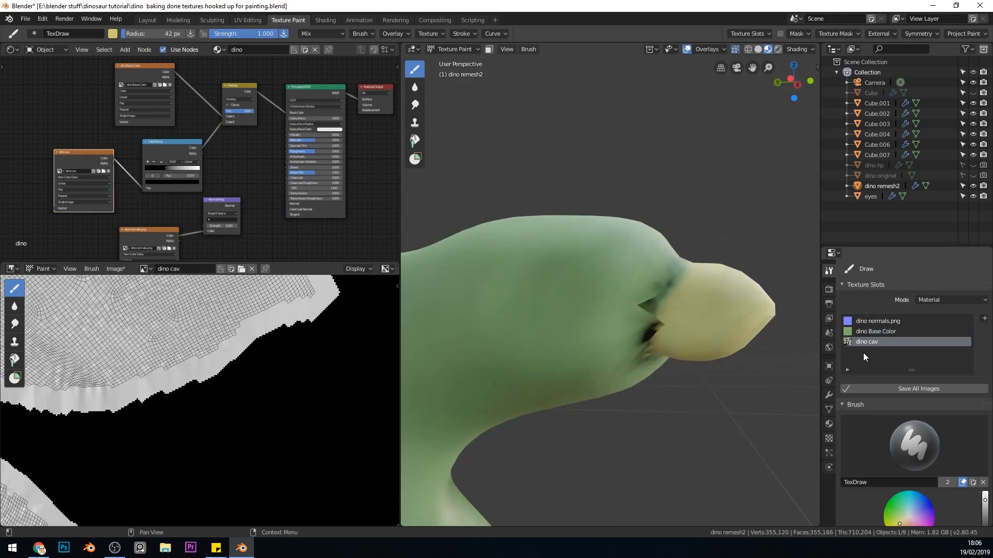
{"action": "mouse_move", "coordinate": [421, 105]}
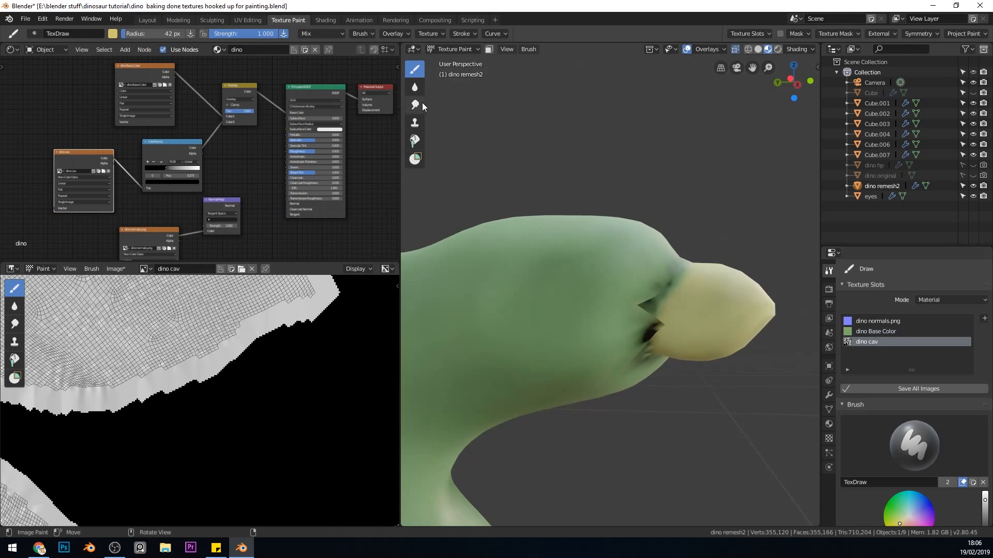
Switch to the Smear brush and smooth cavity glitches at the toe claw base and underside.
{"action": "left_click", "coordinate": [414, 105]}
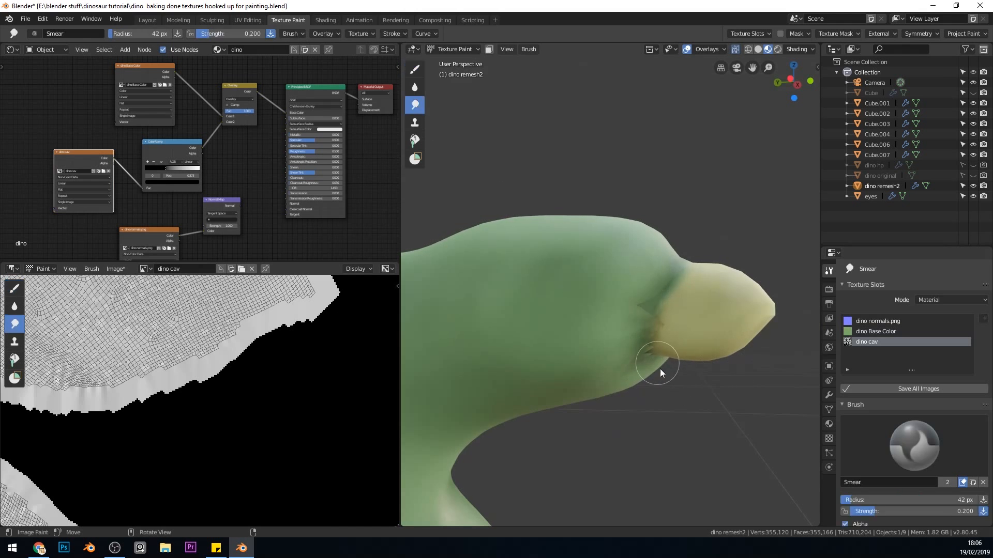
{"action": "left_click_drag", "start_coordinate": [658, 370], "coordinate": [646, 342]}
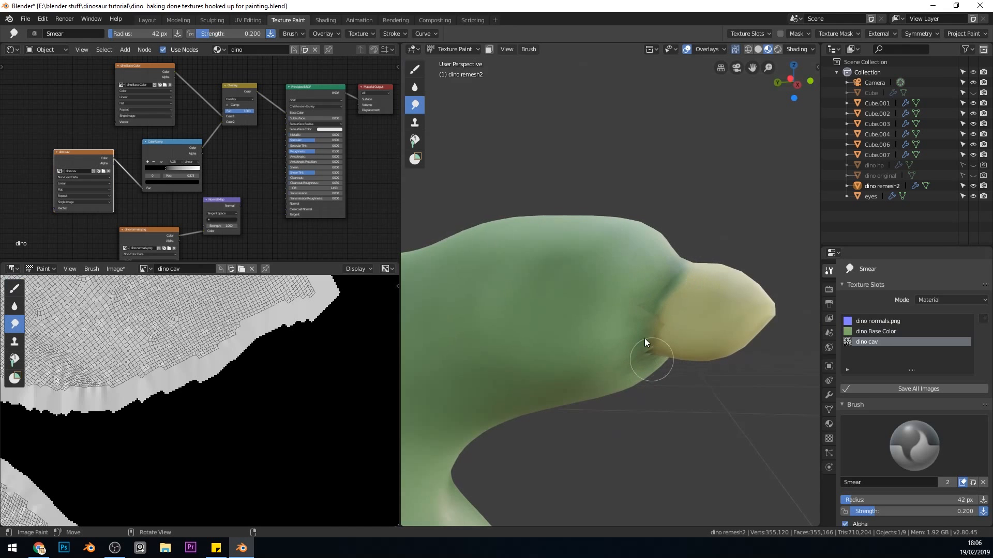
{"action": "left_click_drag", "start_coordinate": [646, 342], "coordinate": [637, 317]}
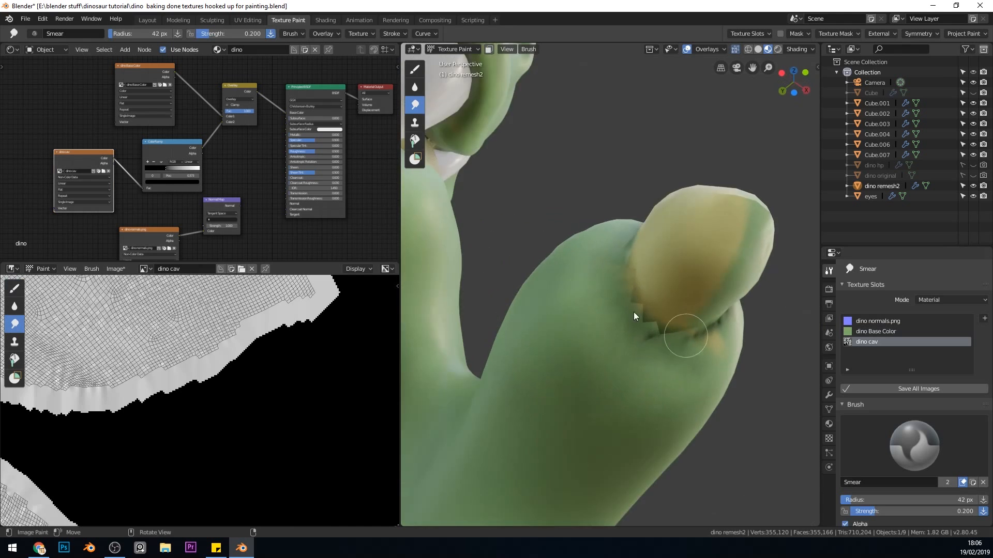
{"action": "left_click_drag", "start_coordinate": [635, 317], "coordinate": [678, 373]}
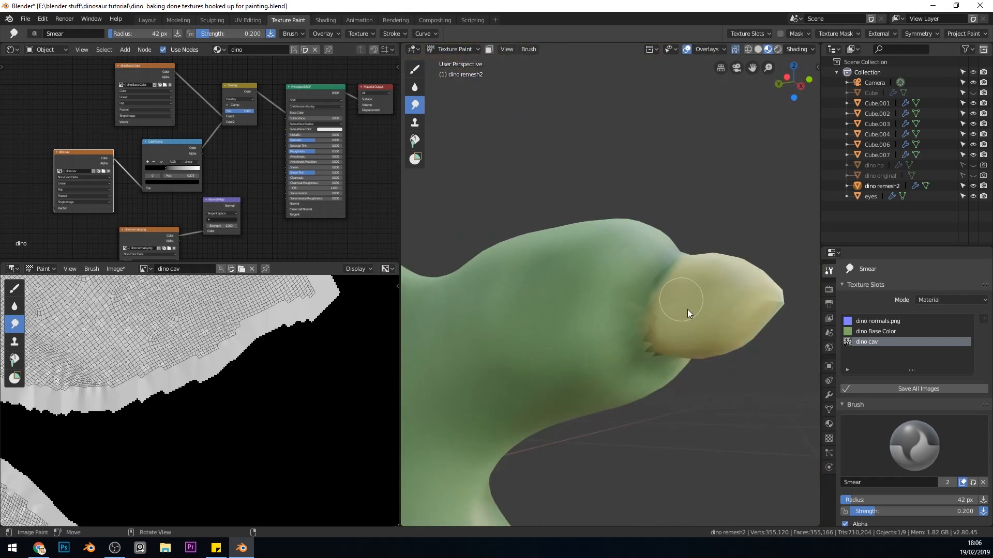
Blend the hand-claw seam, then orbit out to a full front view.
{"action": "left_click_drag", "start_coordinate": [688, 314], "coordinate": [612, 341]}
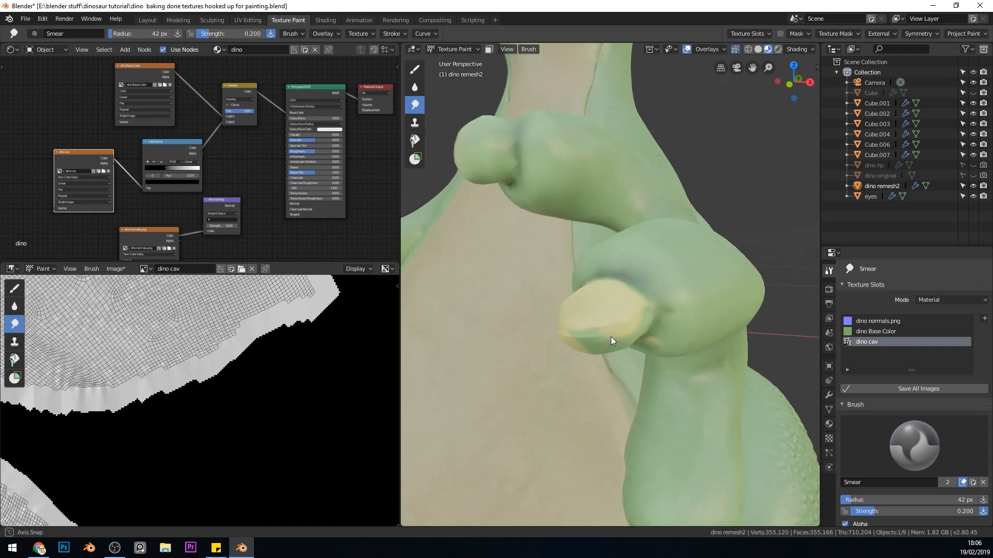
{"action": "left_click_drag", "start_coordinate": [611, 341], "coordinate": [675, 328]}
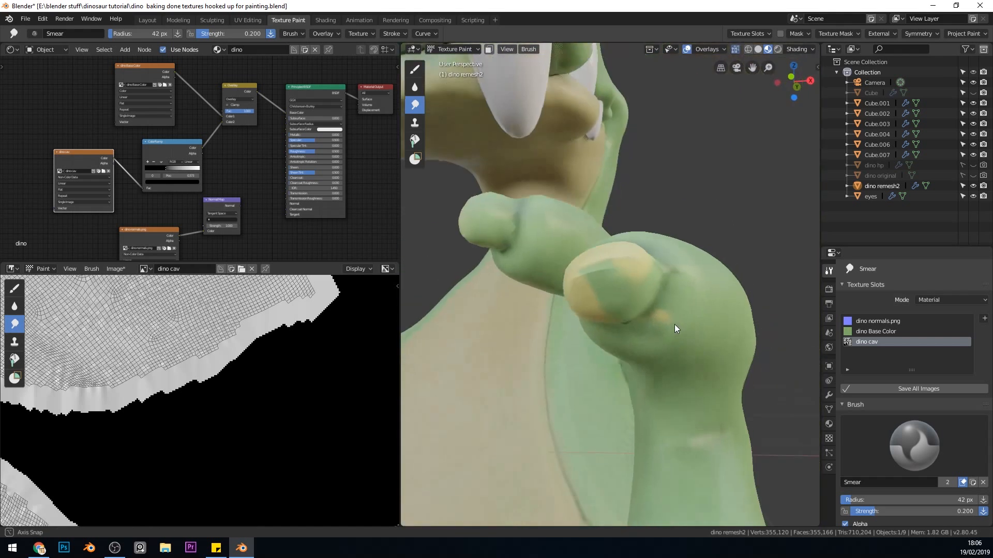
{"action": "left_click_drag", "start_coordinate": [676, 329], "coordinate": [707, 251]}
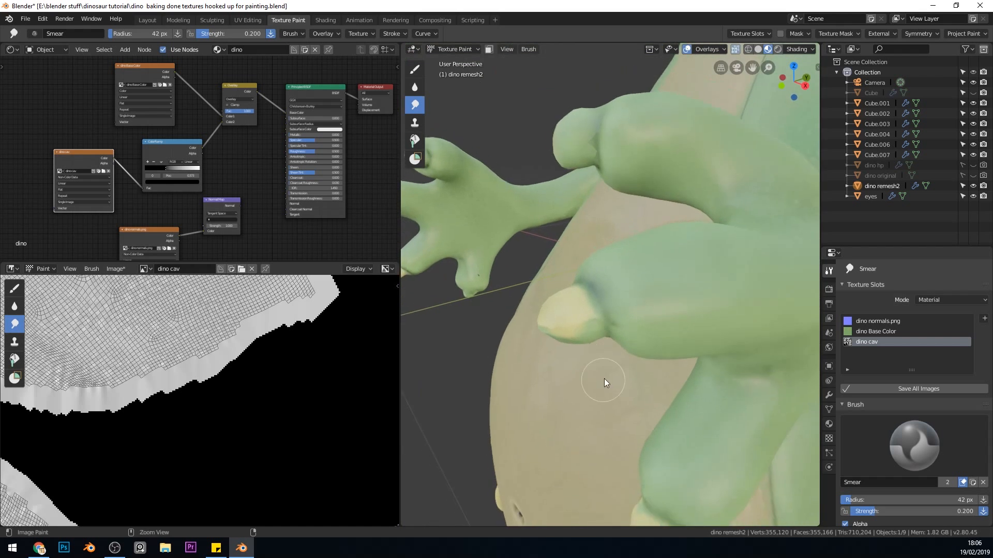
{"action": "left_click_drag", "start_coordinate": [603, 381], "coordinate": [679, 360]}
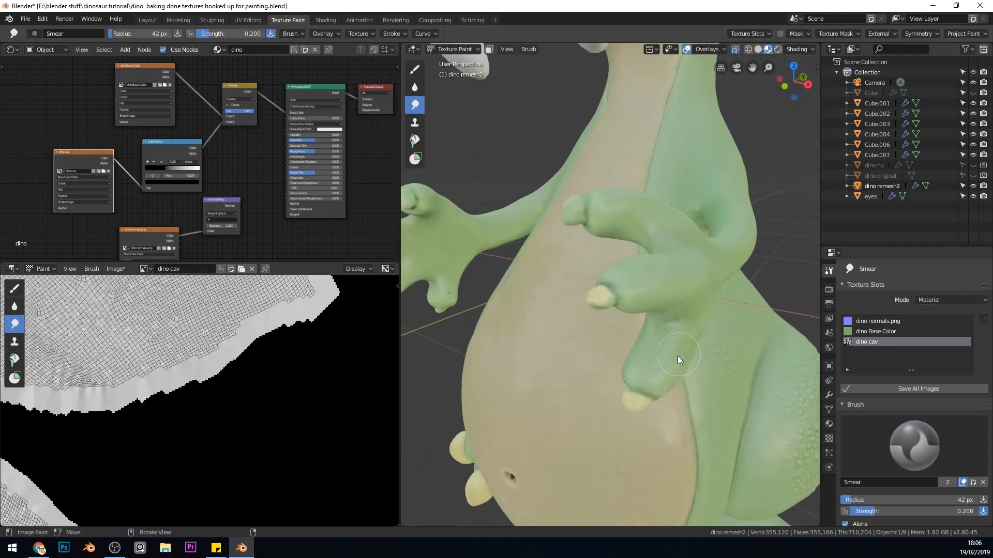
{"action": "mouse_move", "coordinate": [668, 405]}
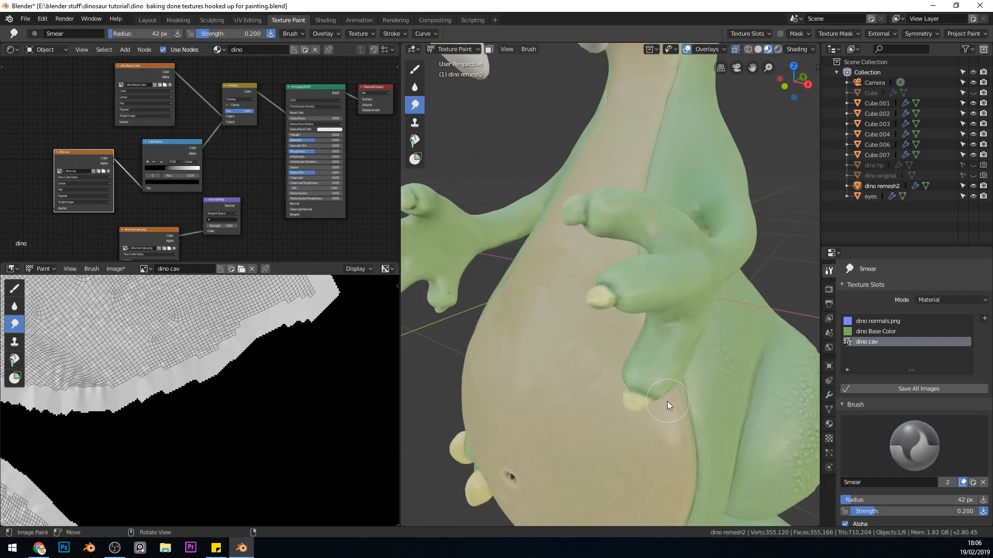
{"action": "mouse_move", "coordinate": [644, 375]}
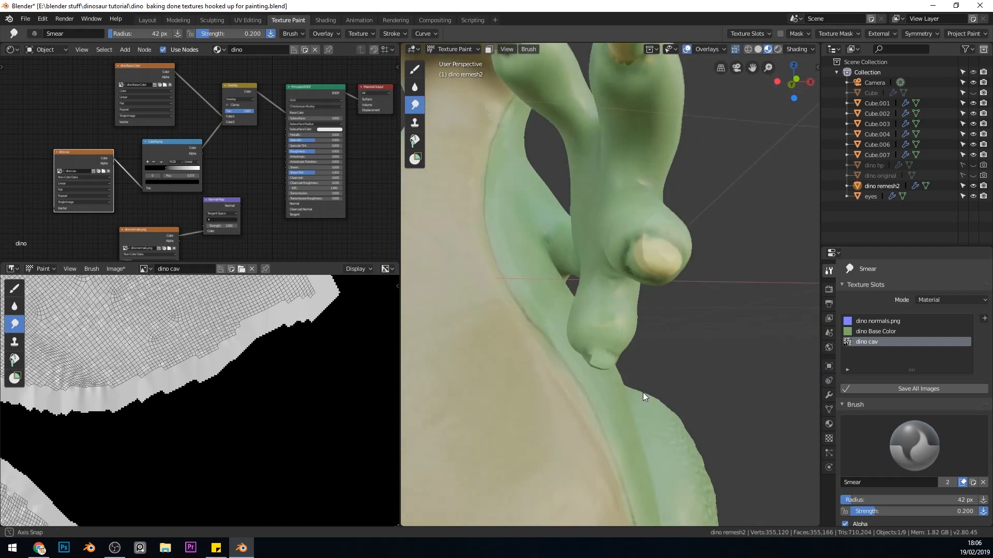
{"action": "left_click_drag", "start_coordinate": [642, 396], "coordinate": [659, 351]}
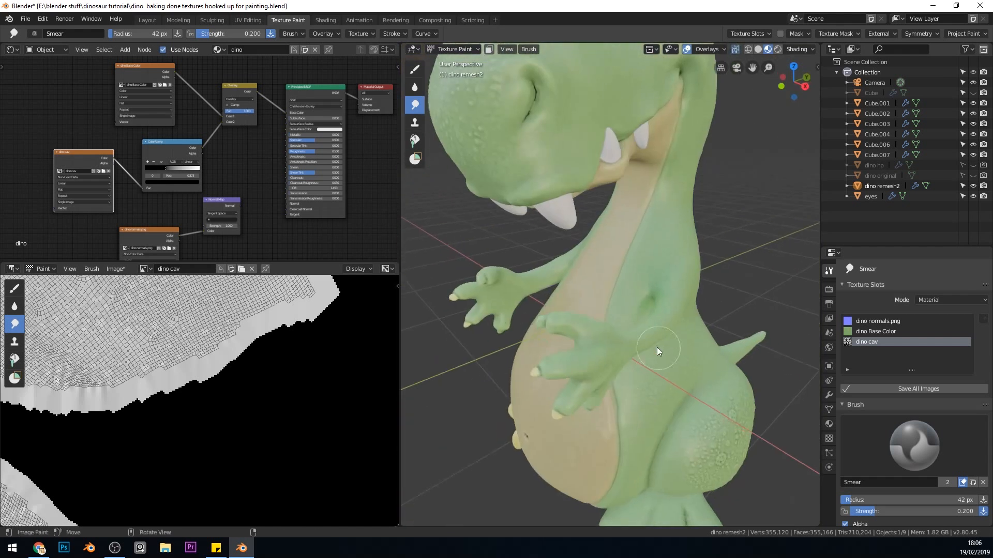
{"action": "left_click_drag", "start_coordinate": [657, 351], "coordinate": [680, 393]}
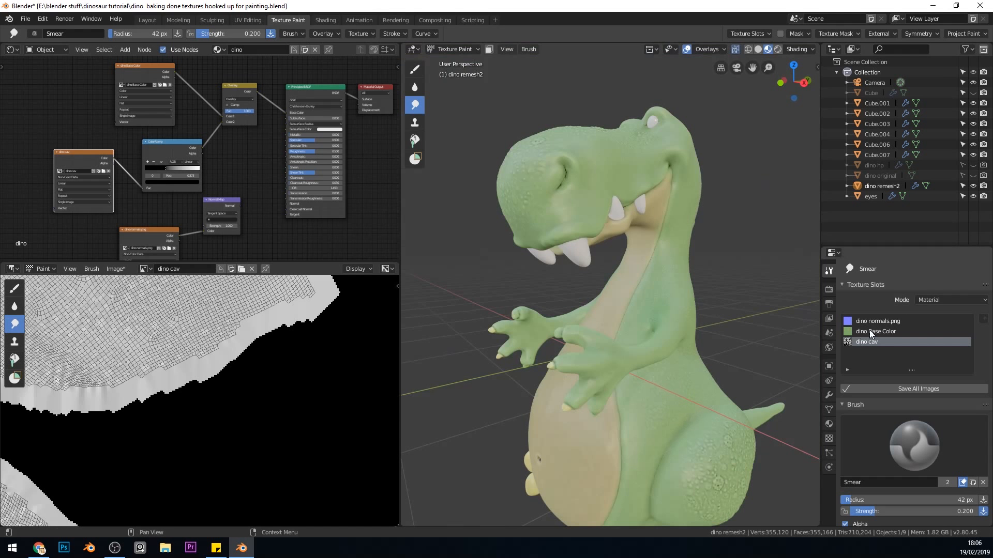
Switch back to the dino Base Color slot and paint a foot claw yellowish.
{"action": "left_click", "coordinate": [876, 331]}
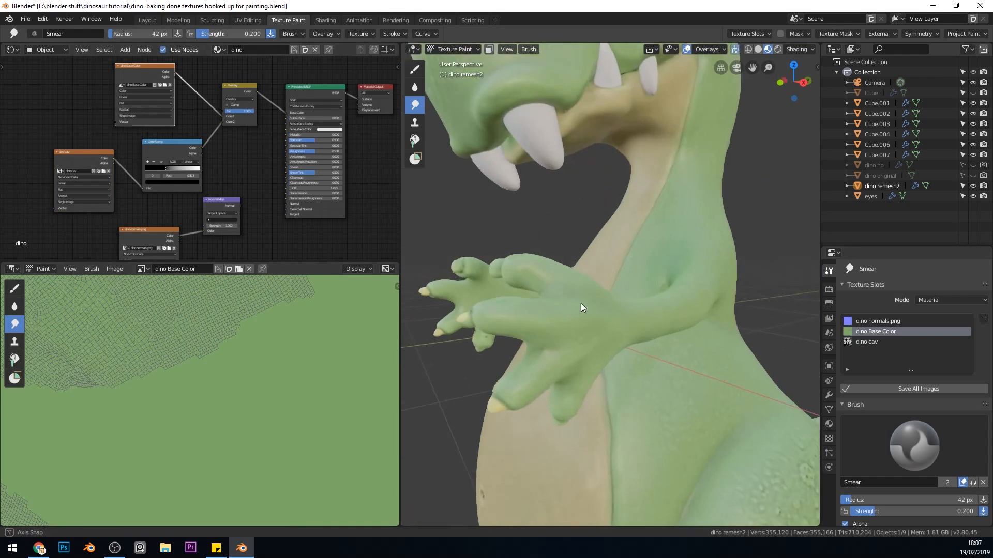
{"action": "left_click_drag", "start_coordinate": [608, 317], "coordinate": [570, 285]}
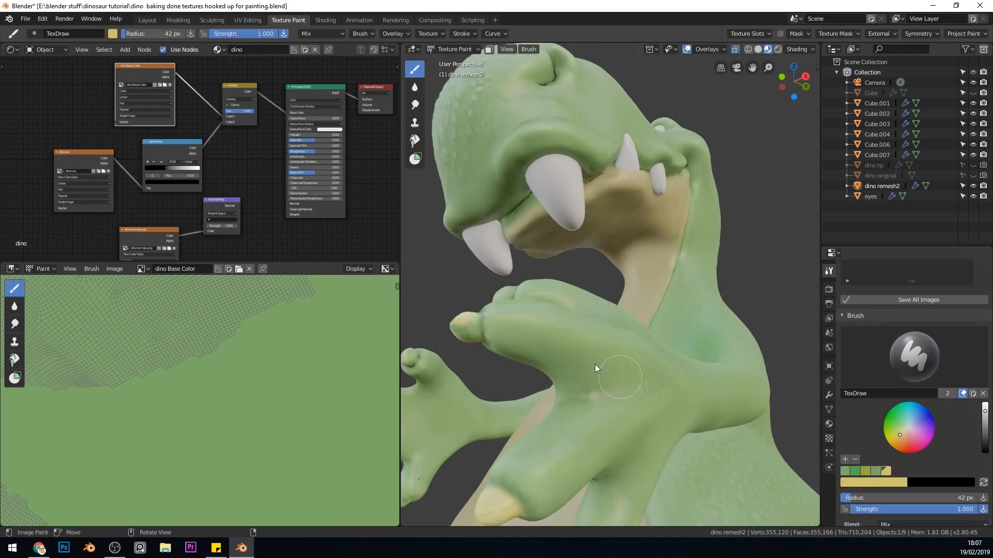
{"action": "left_click_drag", "start_coordinate": [595, 369], "coordinate": [440, 304]}
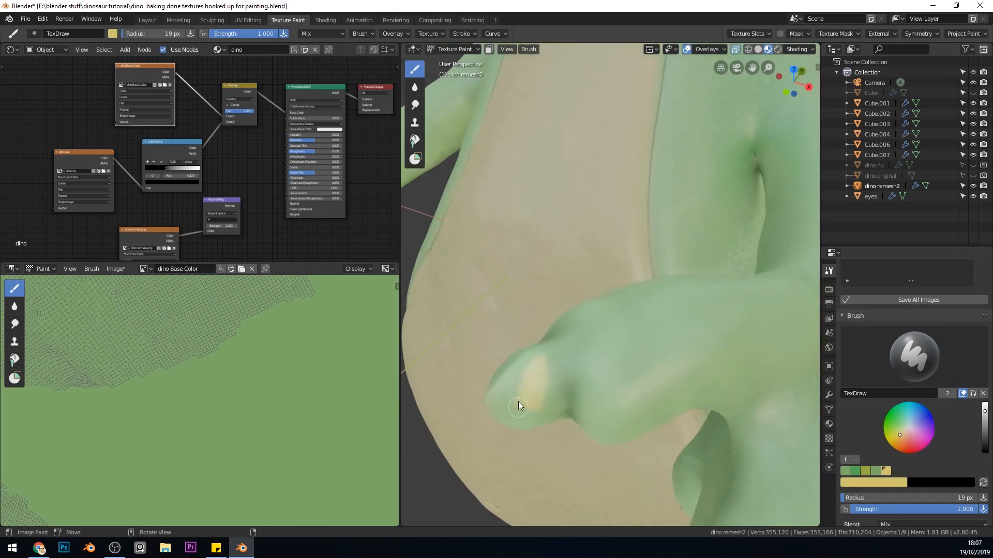
{"action": "left_click_drag", "start_coordinate": [518, 406], "coordinate": [524, 446]}
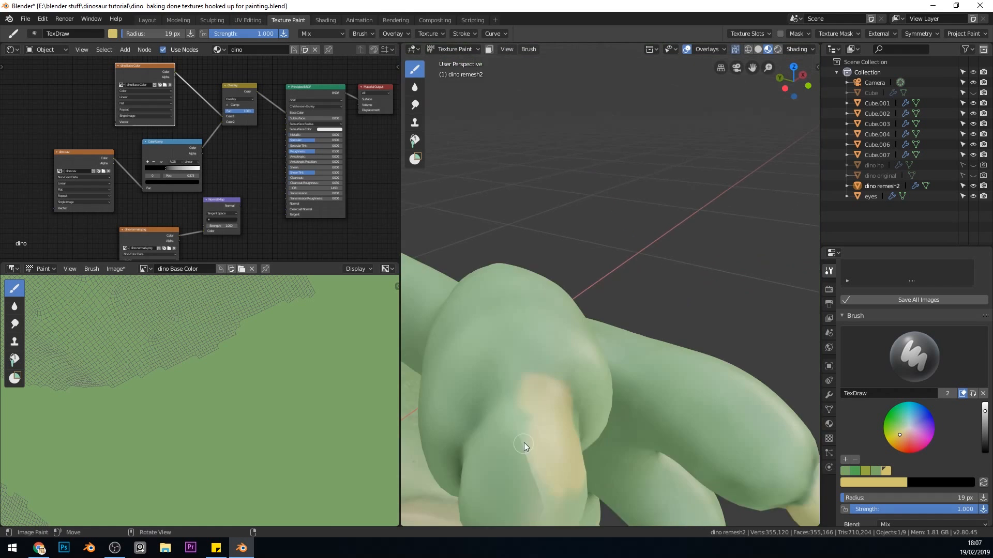
{"action": "left_click_drag", "start_coordinate": [525, 446], "coordinate": [607, 388]}
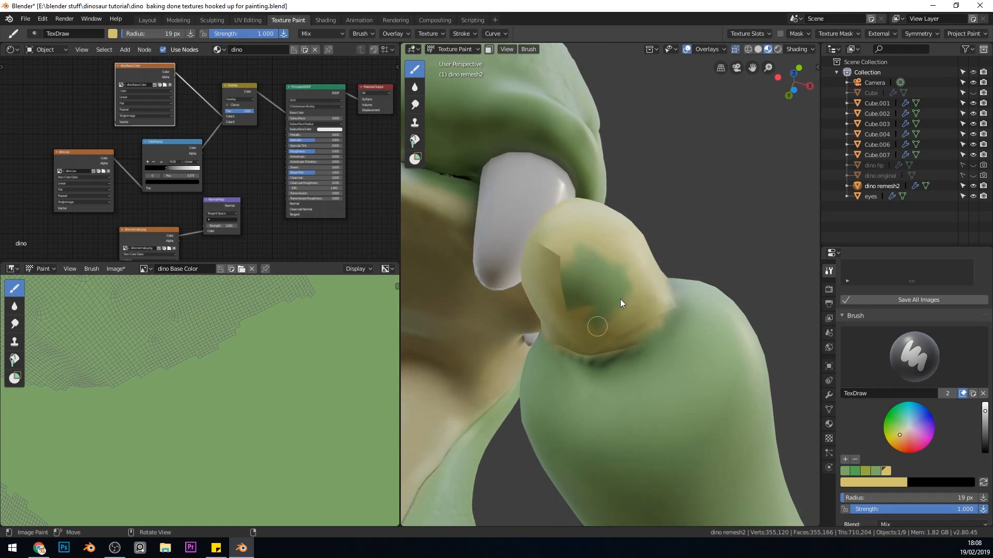
Cover leftover green patches on the foot claws beside the belly with yellow.
{"action": "left_click_drag", "start_coordinate": [621, 303], "coordinate": [645, 346]}
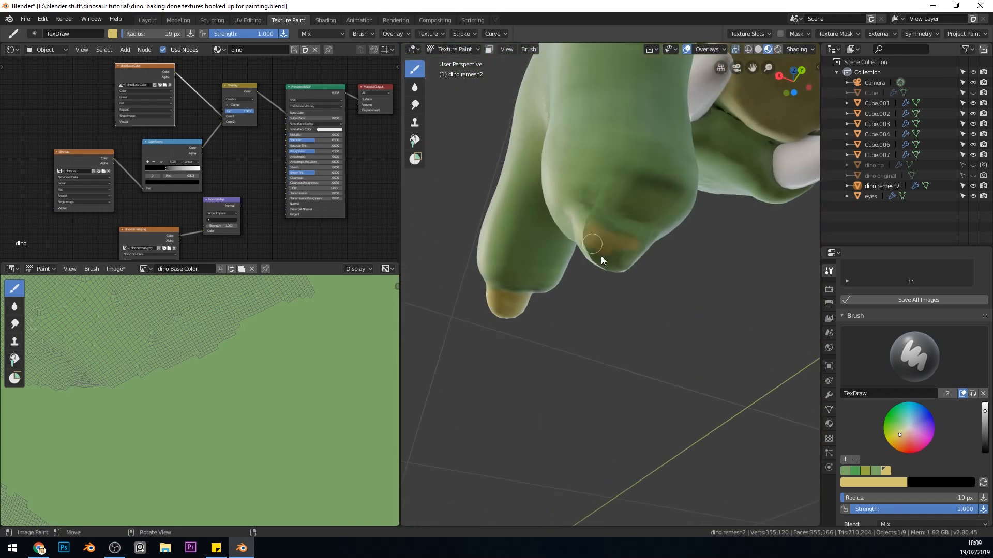
{"action": "left_click_drag", "start_coordinate": [601, 260], "coordinate": [733, 333]}
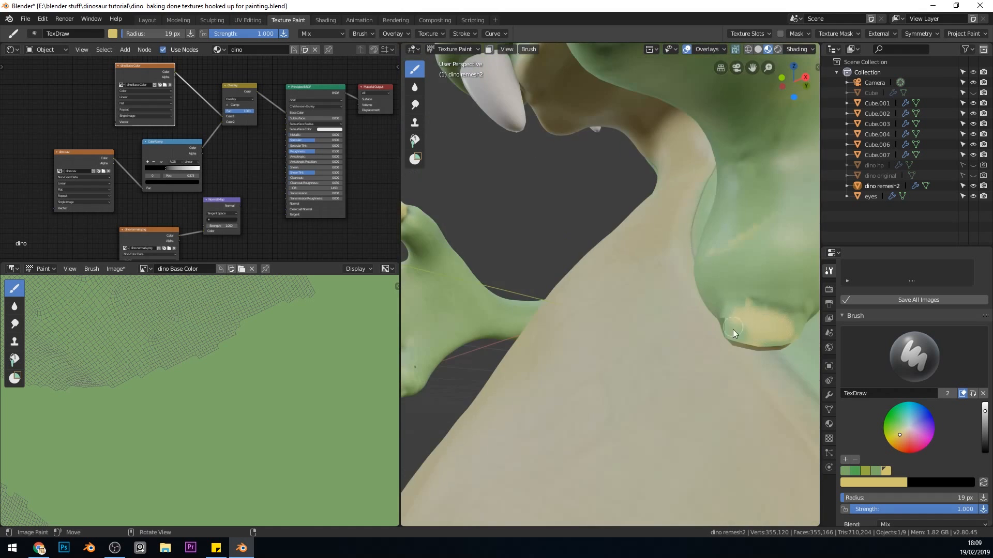
{"action": "left_click_drag", "start_coordinate": [733, 333], "coordinate": [701, 312]}
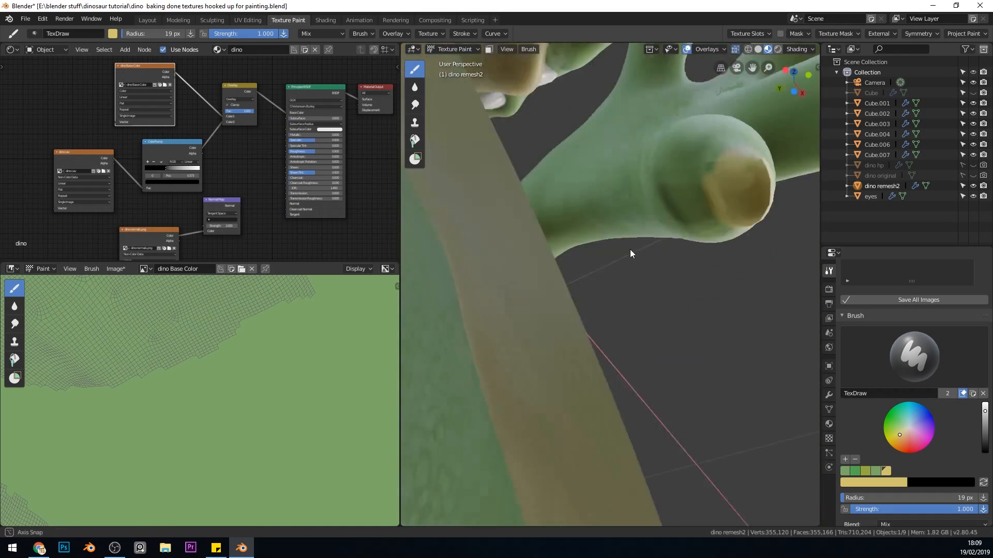
{"action": "left_click_drag", "start_coordinate": [630, 254], "coordinate": [506, 285]}
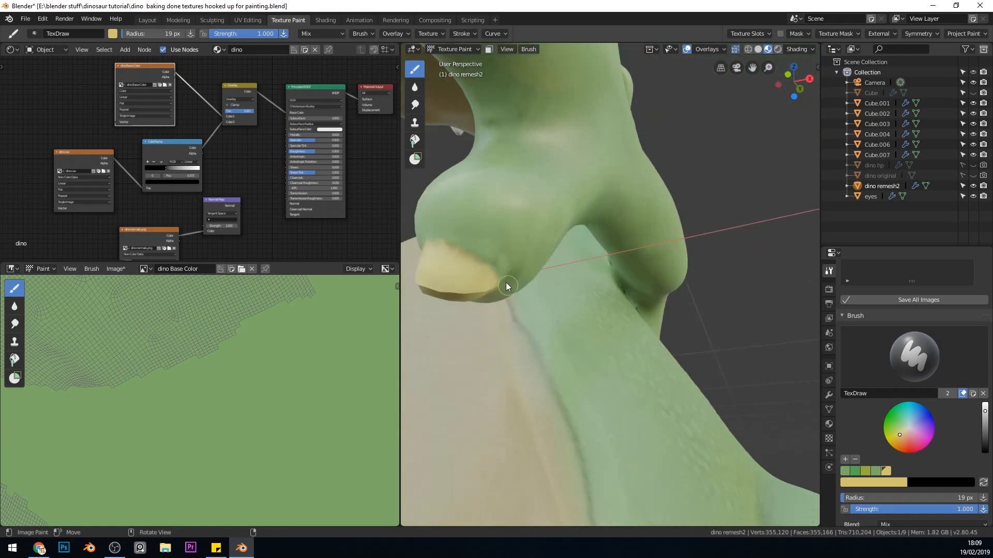